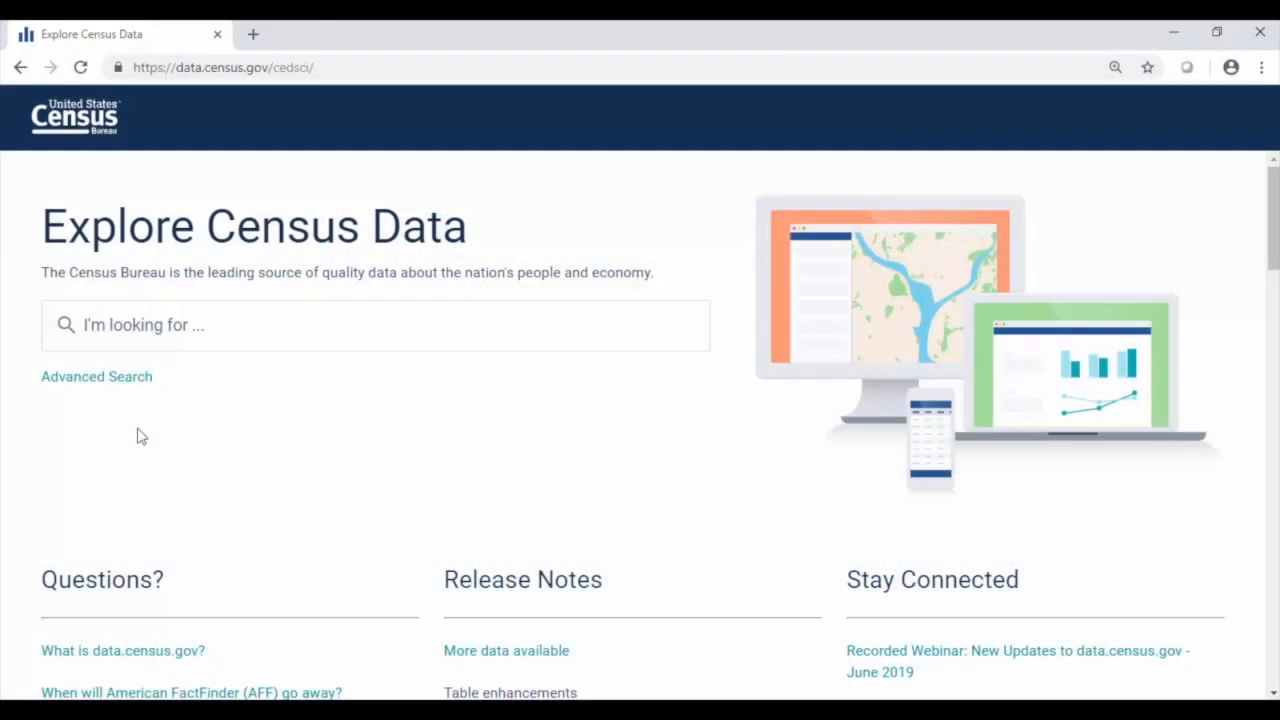
{"action": "mouse_move", "coordinate": [897, 219]}
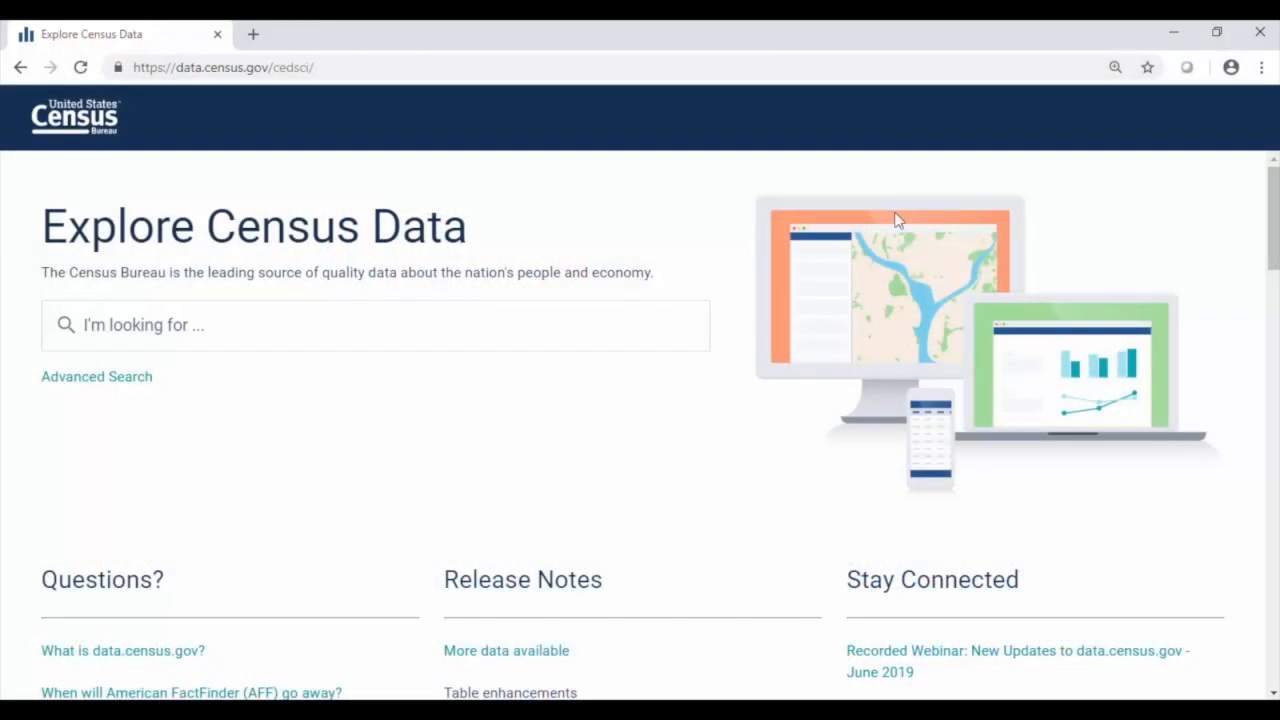
{"action": "mouse_move", "coordinate": [776, 184]}
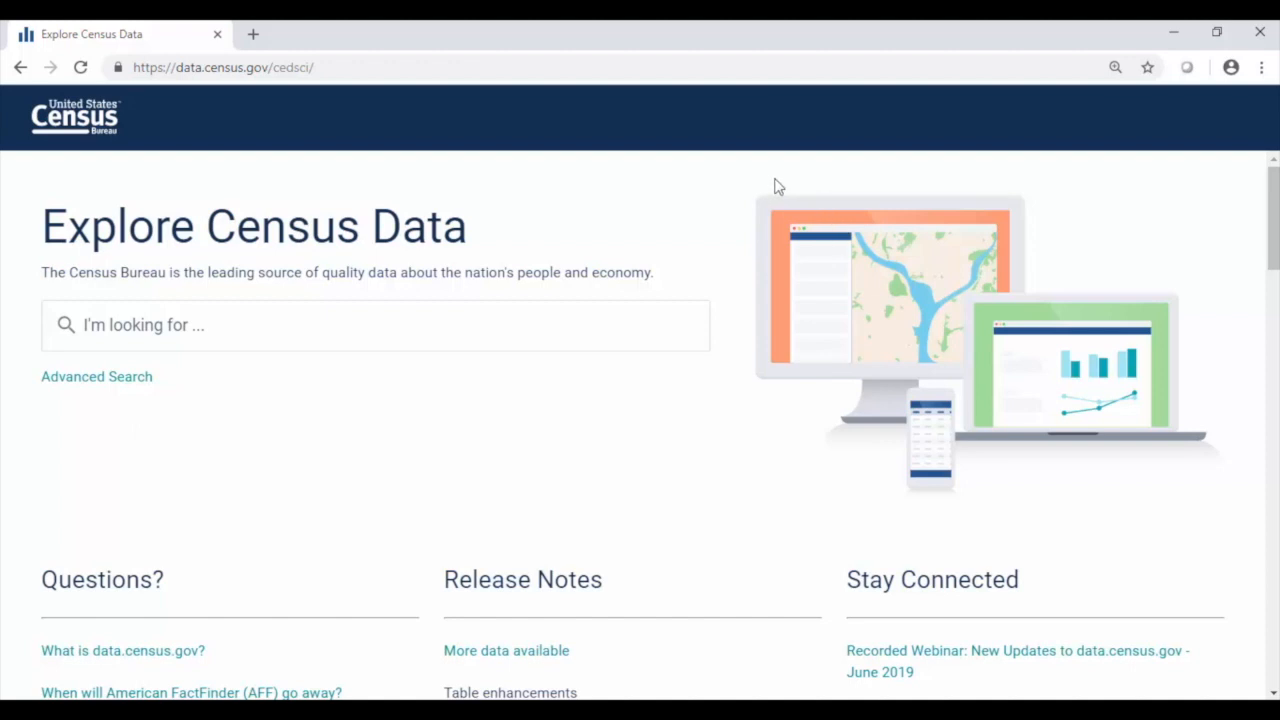
{"action": "mouse_move", "coordinate": [763, 186]}
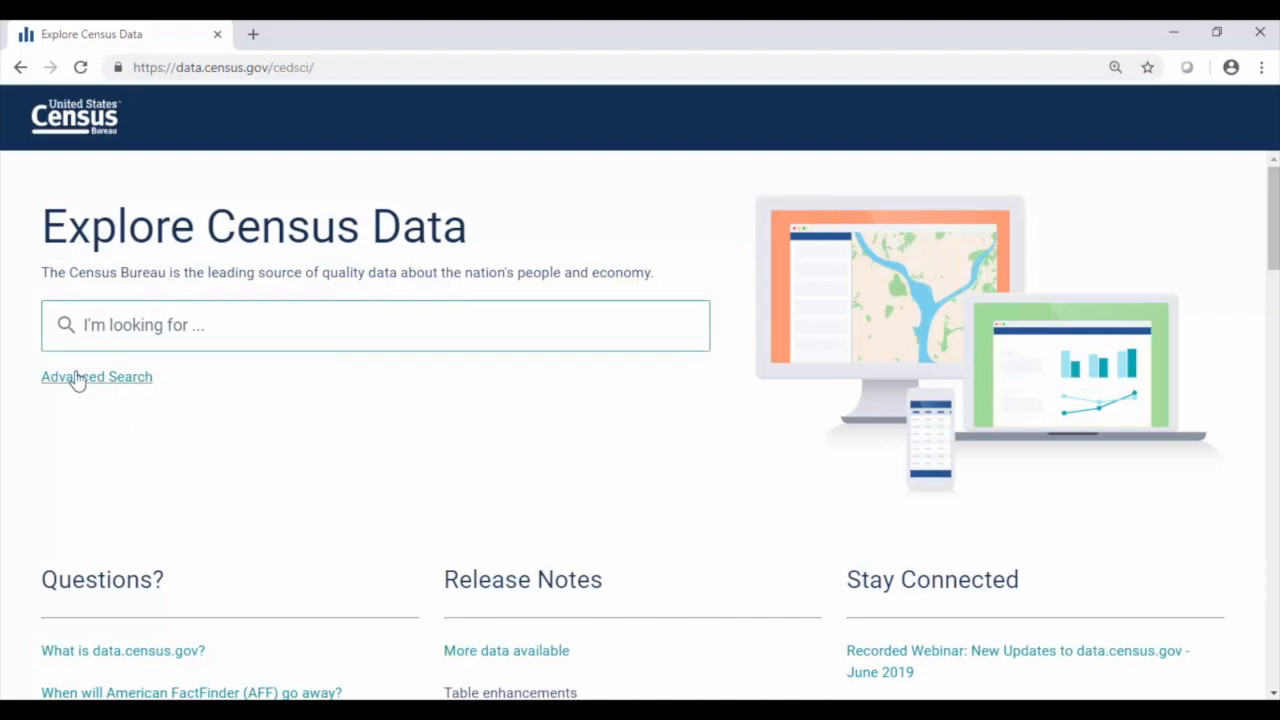
- Drill Advanced Search topics down through Race and Ethnicity to the Asian sub-filters
{"action": "left_click", "coordinate": [96, 376]}
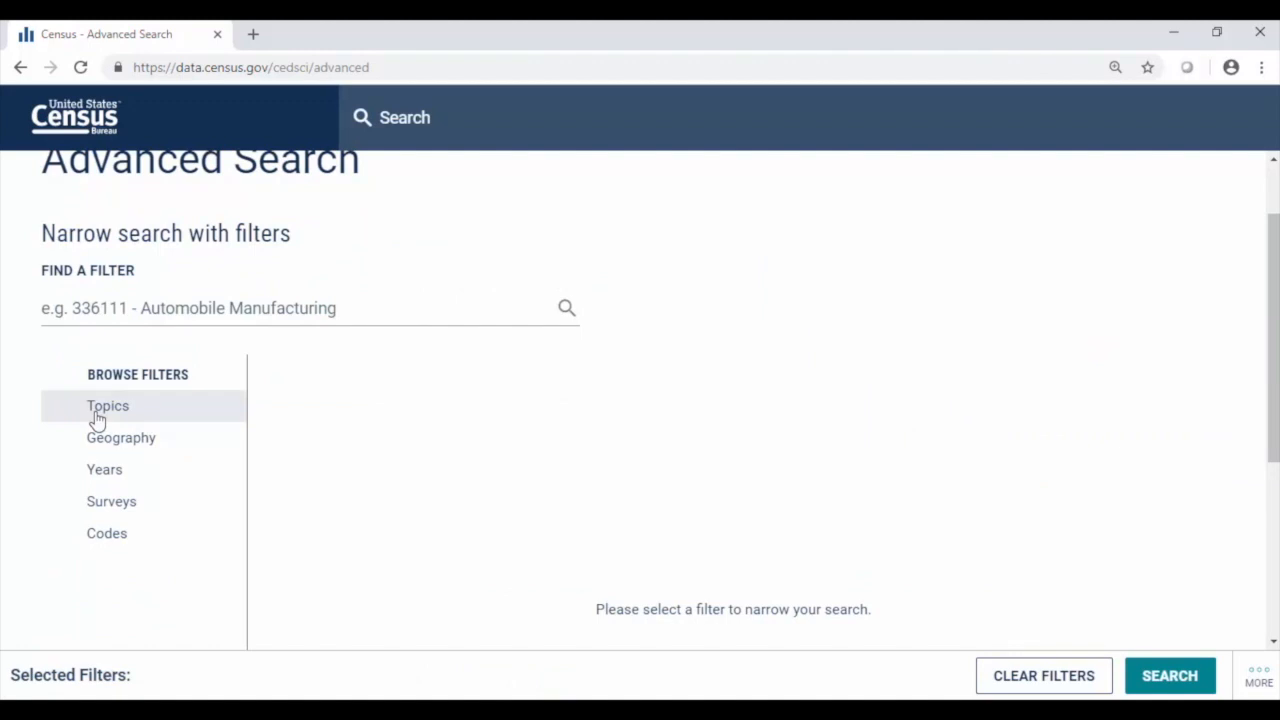
{"action": "left_click", "coordinate": [108, 406]}
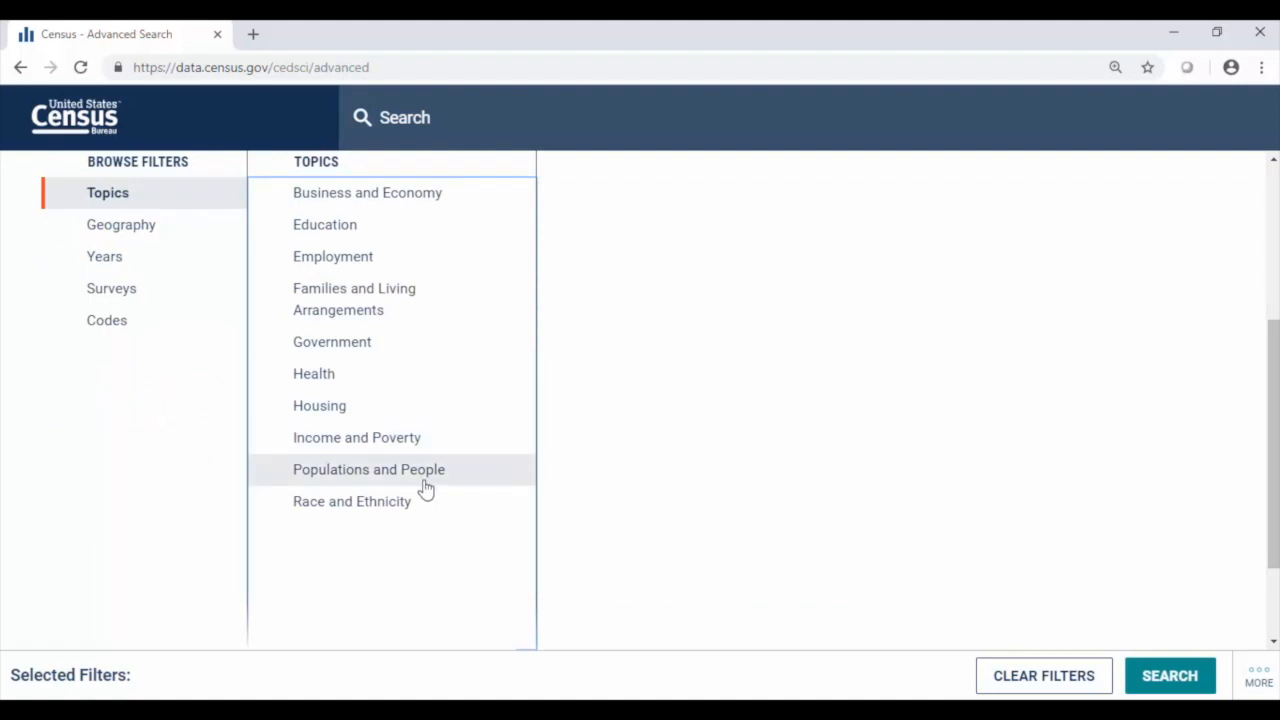
{"action": "mouse_move", "coordinate": [398, 509]}
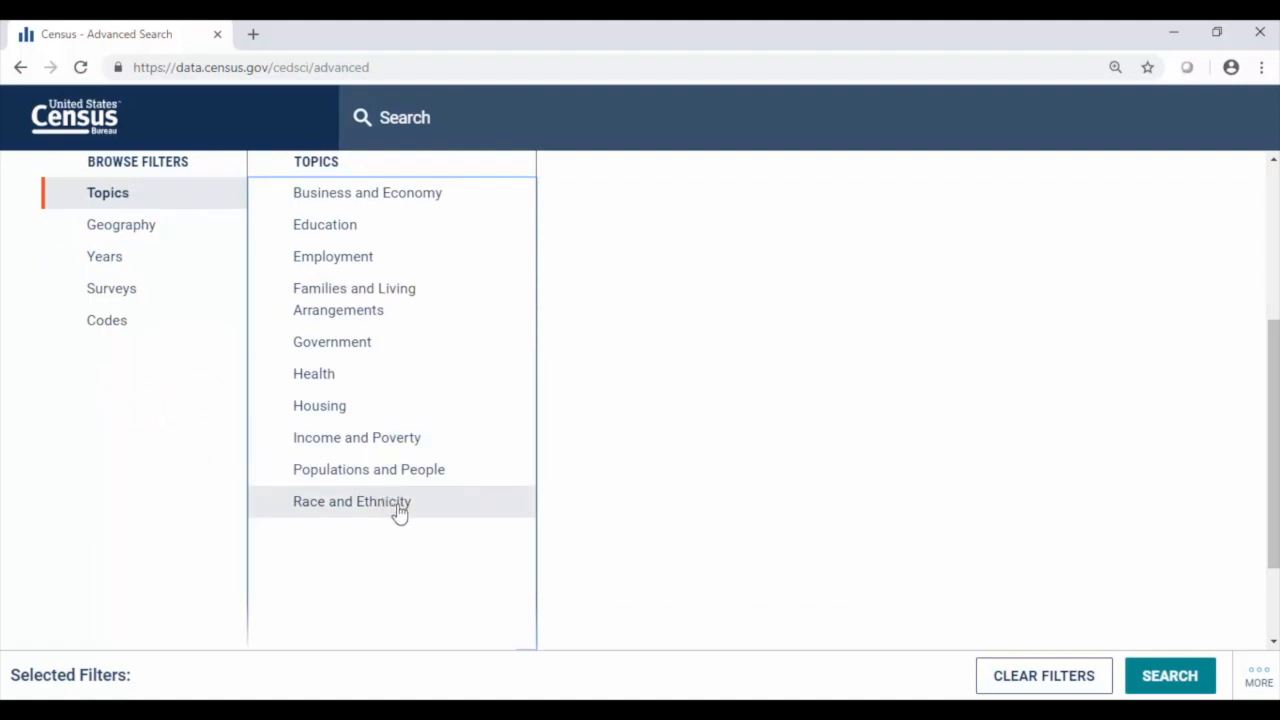
{"action": "left_click", "coordinate": [352, 501]}
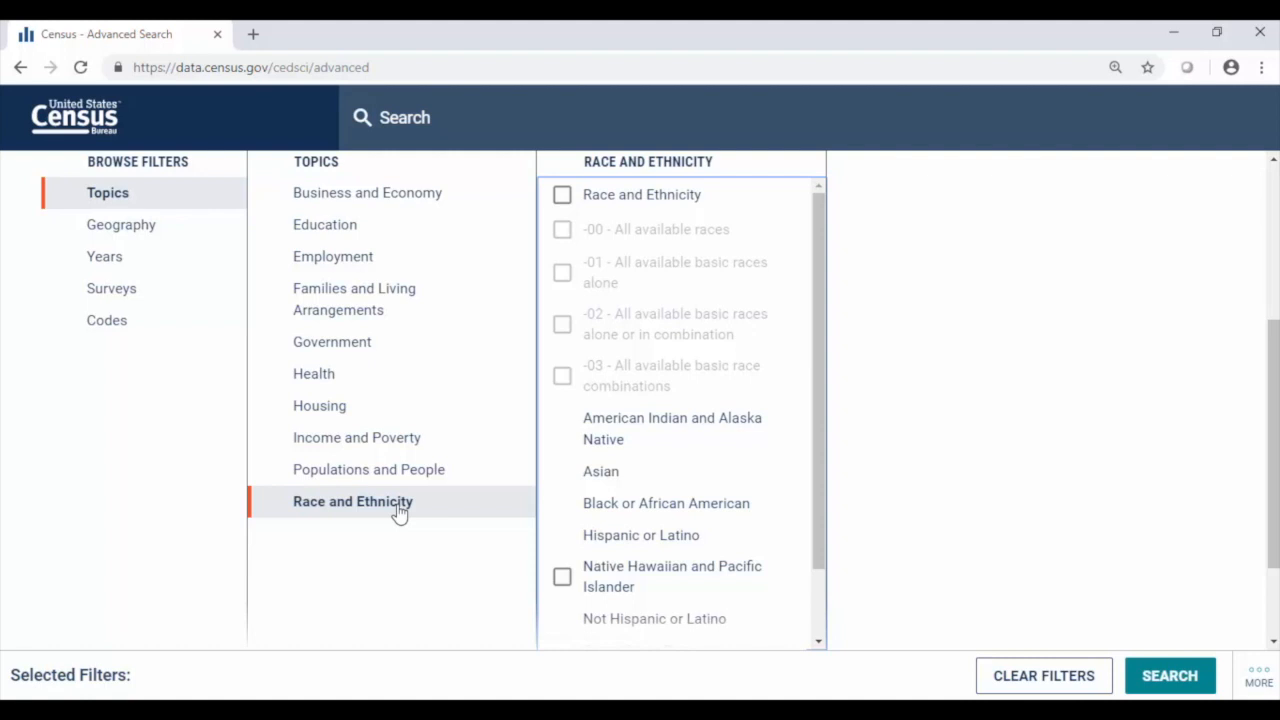
{"action": "mouse_move", "coordinate": [600, 472]}
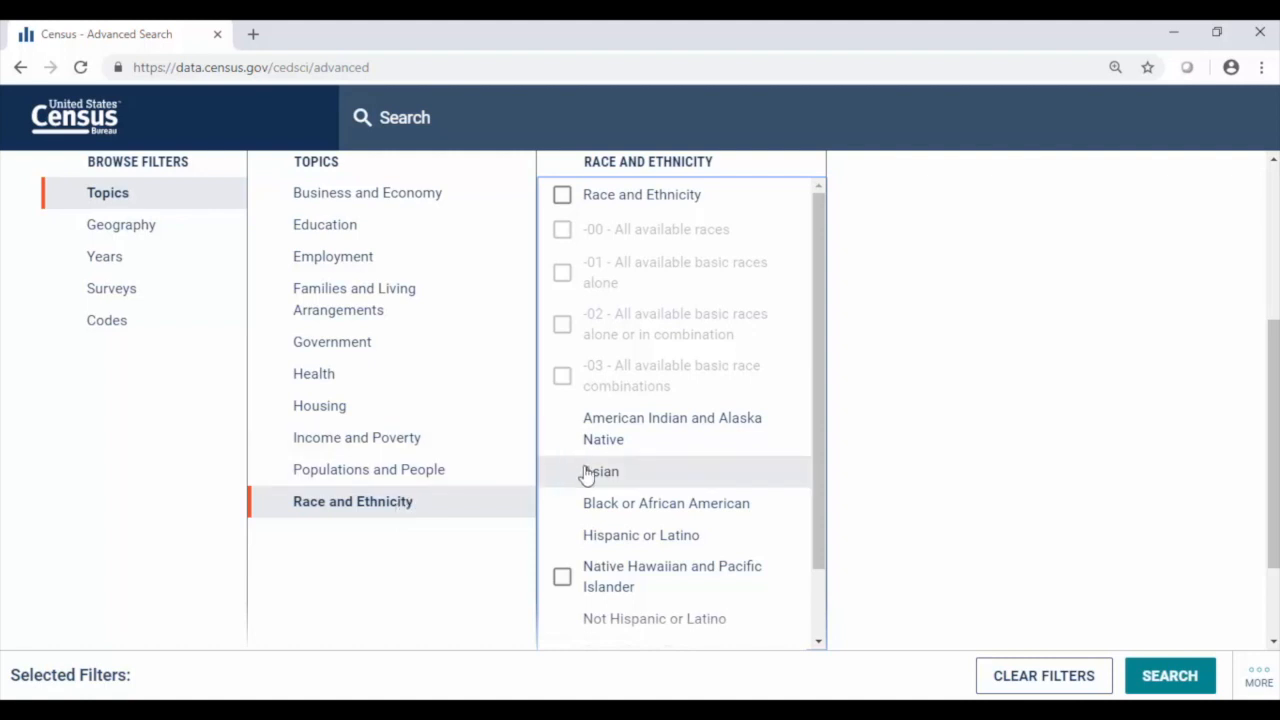
{"action": "mouse_move", "coordinate": [589, 474]}
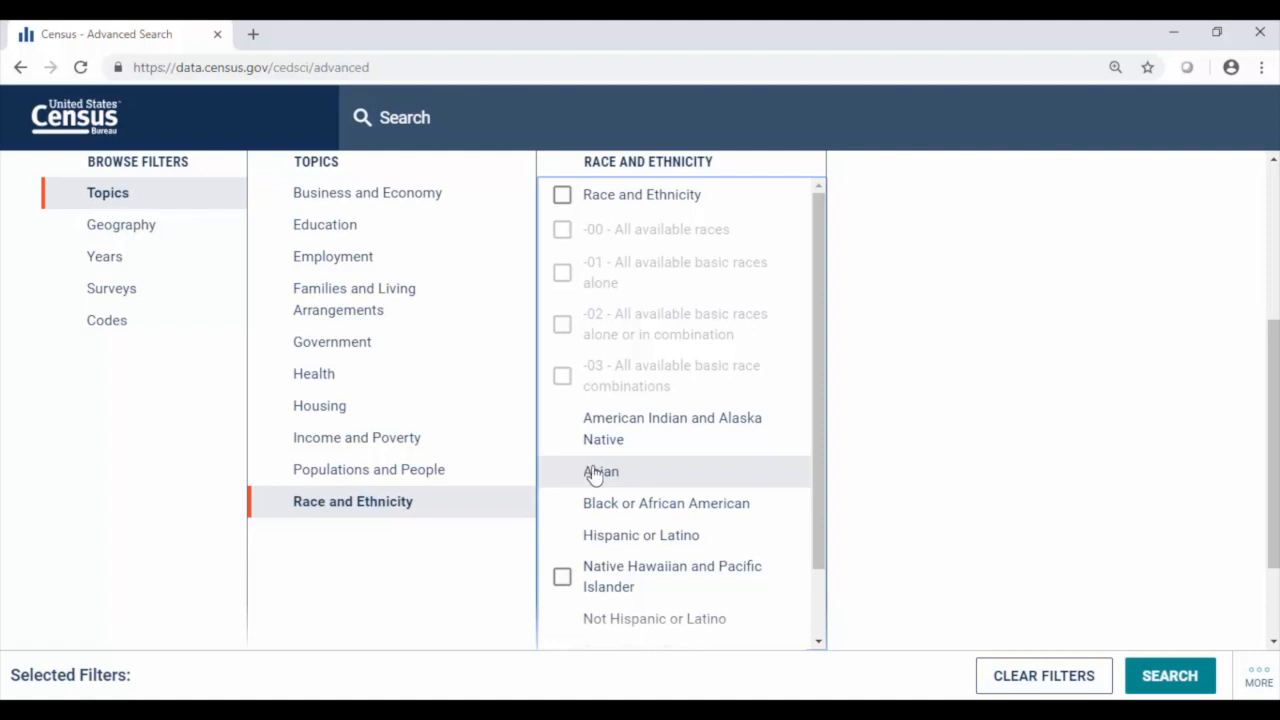
{"action": "mouse_move", "coordinate": [730, 484]}
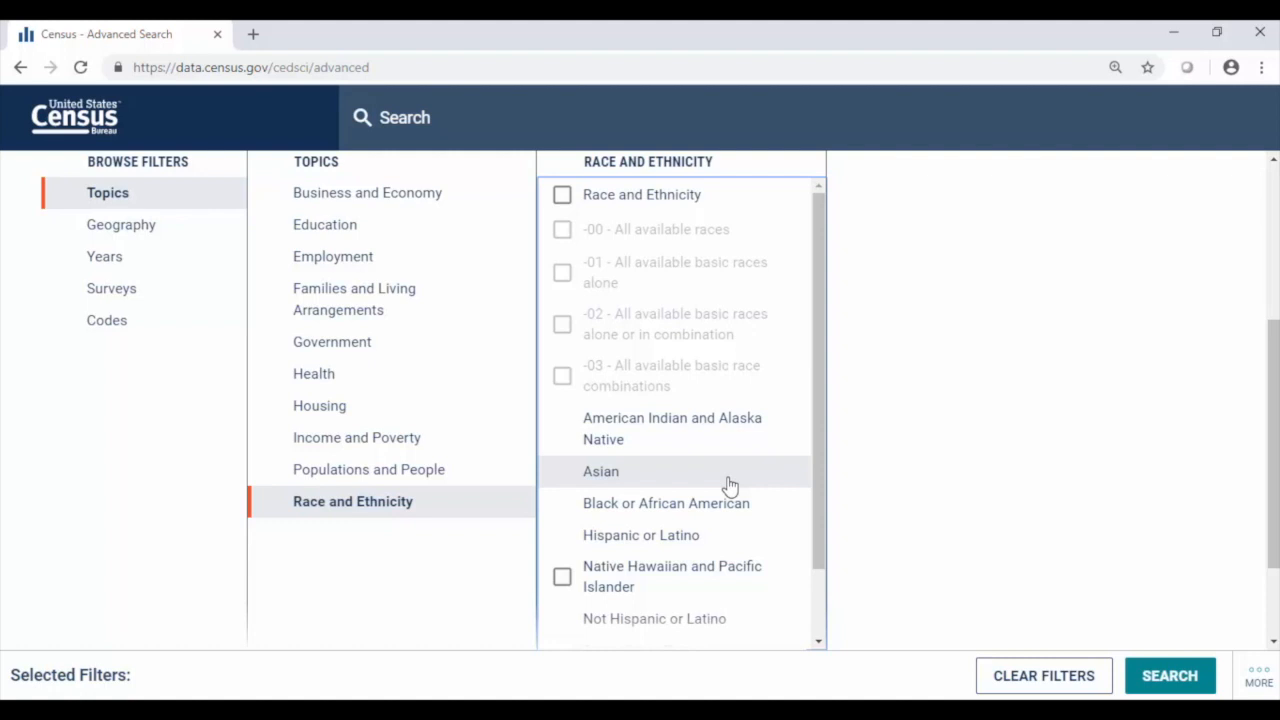
{"action": "left_click", "coordinate": [600, 472]}
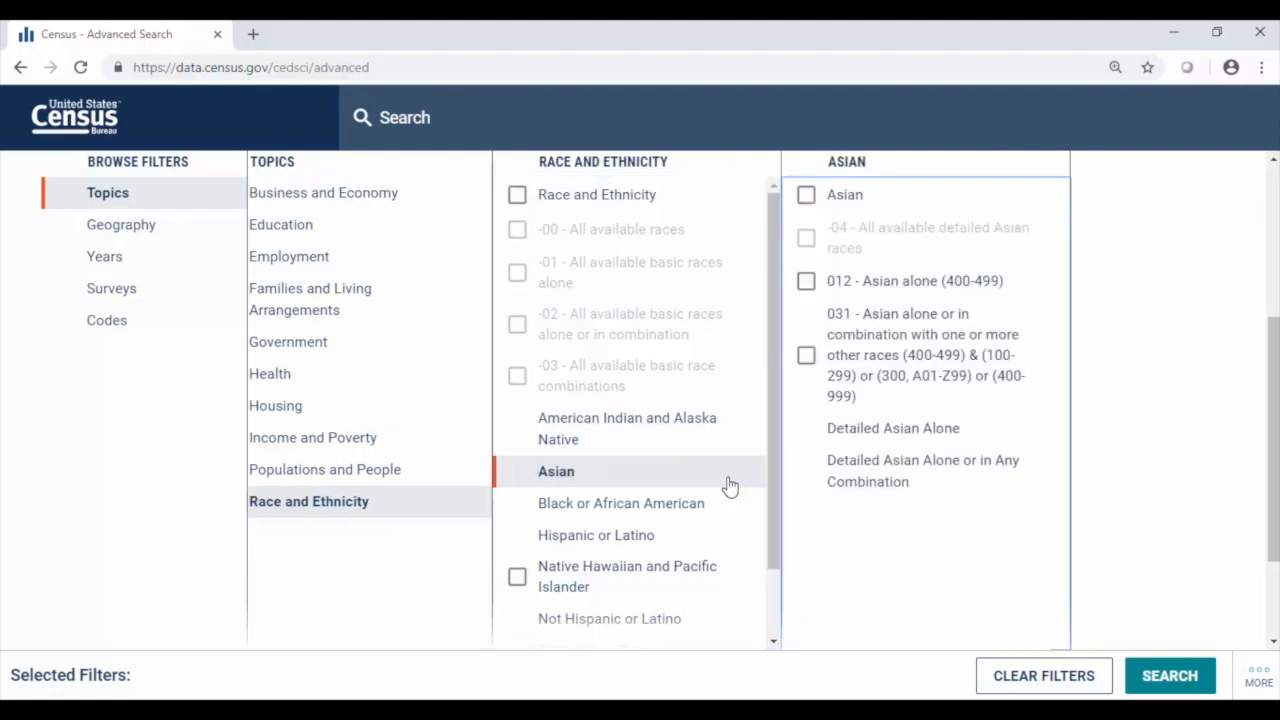
{"action": "mouse_move", "coordinate": [760, 457]}
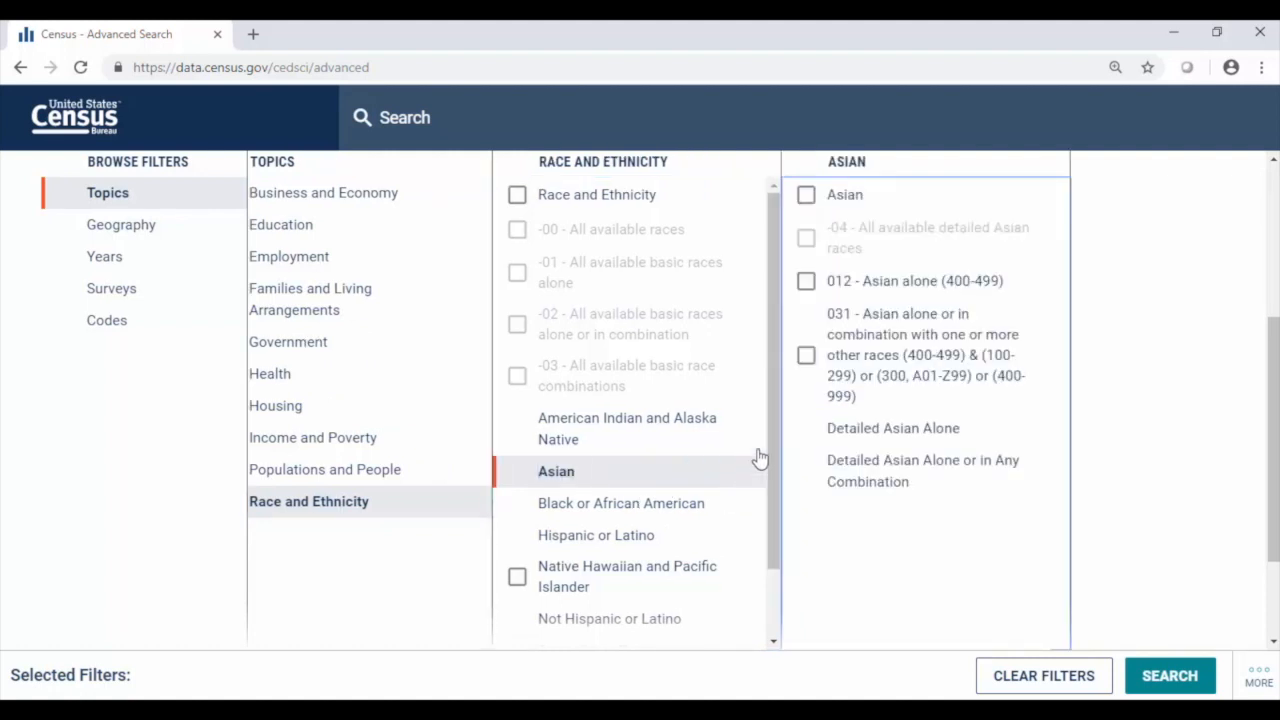
{"action": "mouse_move", "coordinate": [875, 203]}
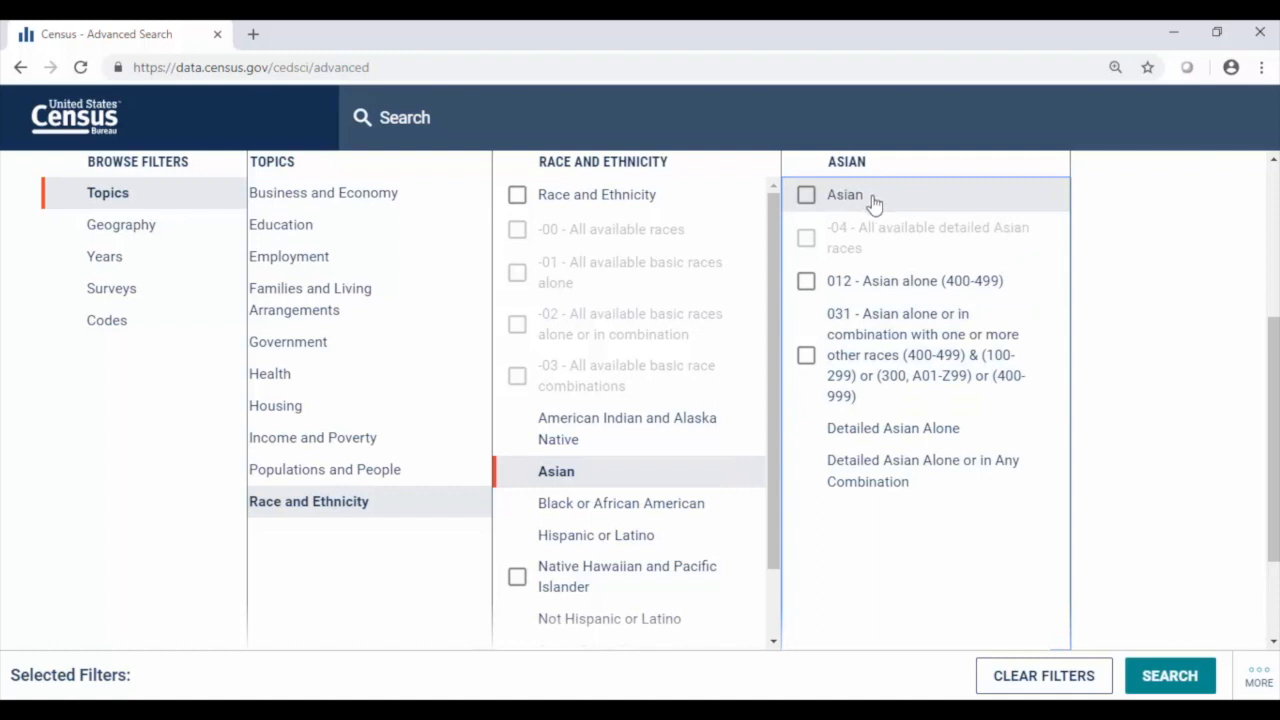
{"action": "mouse_move", "coordinate": [888, 200]}
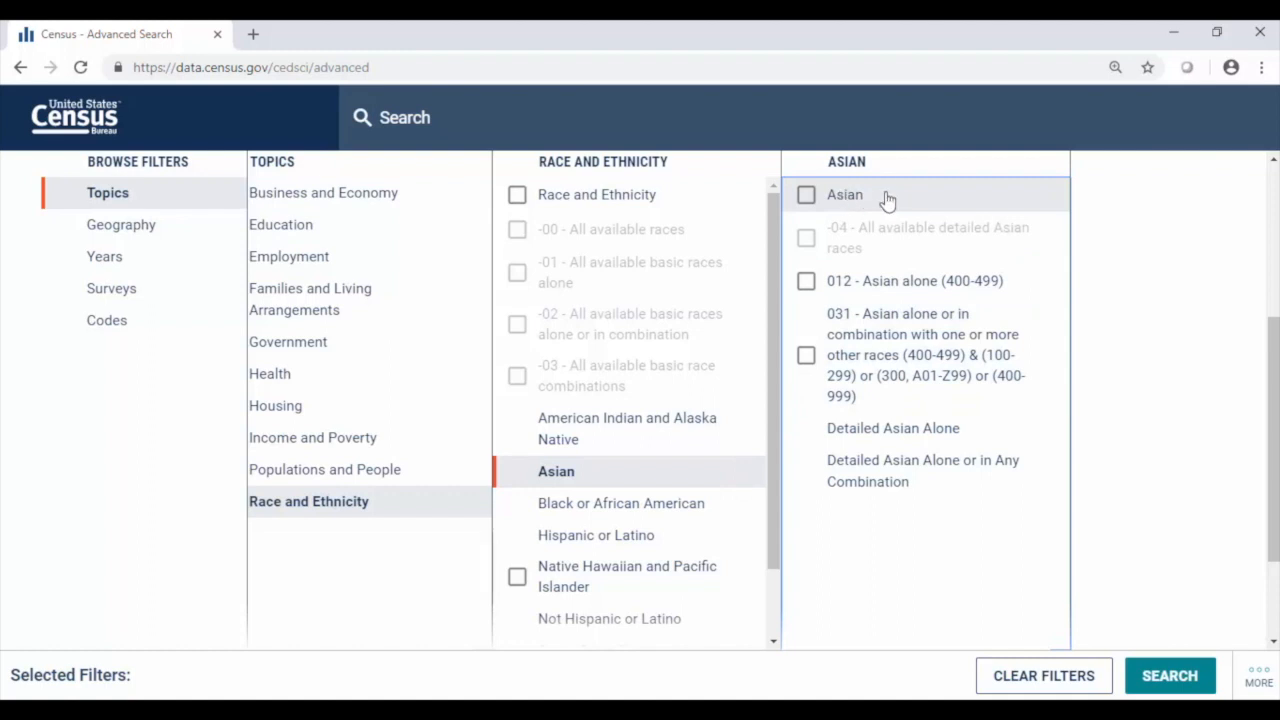
{"action": "mouse_move", "coordinate": [806, 197]}
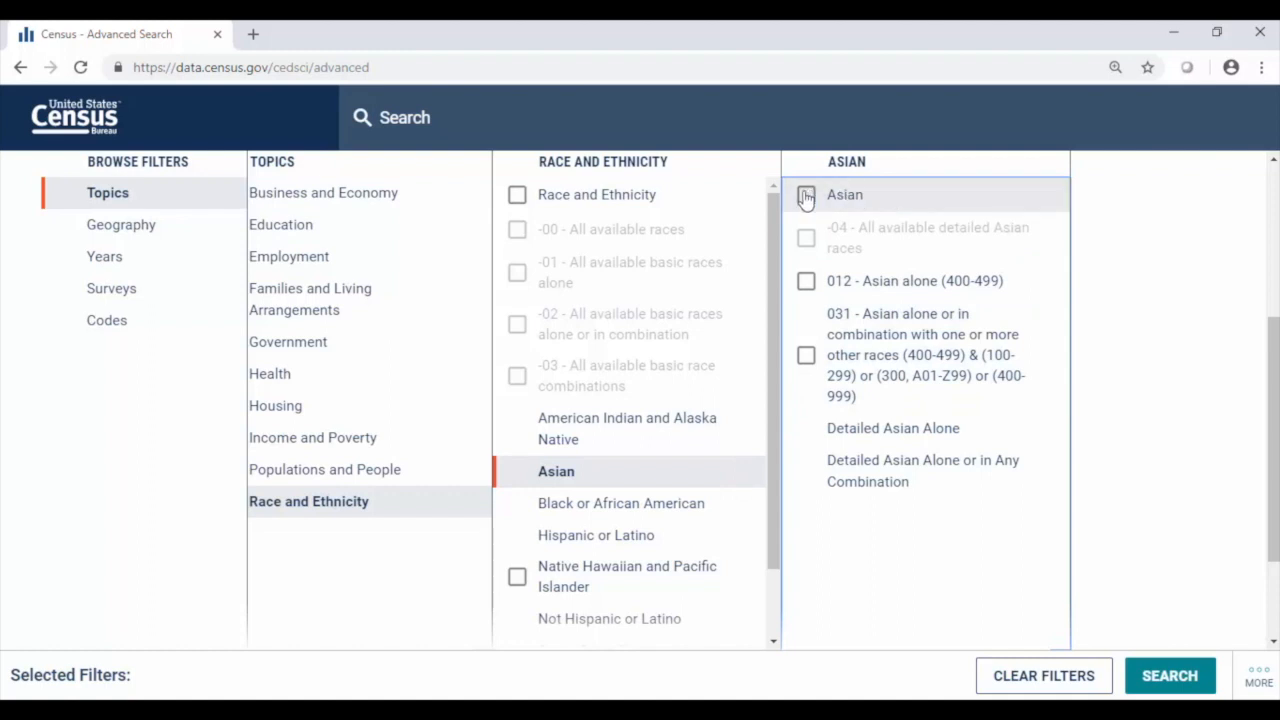
- Apply the Asian filter and run the search, returning about 224 results
{"action": "left_click", "coordinate": [805, 194]}
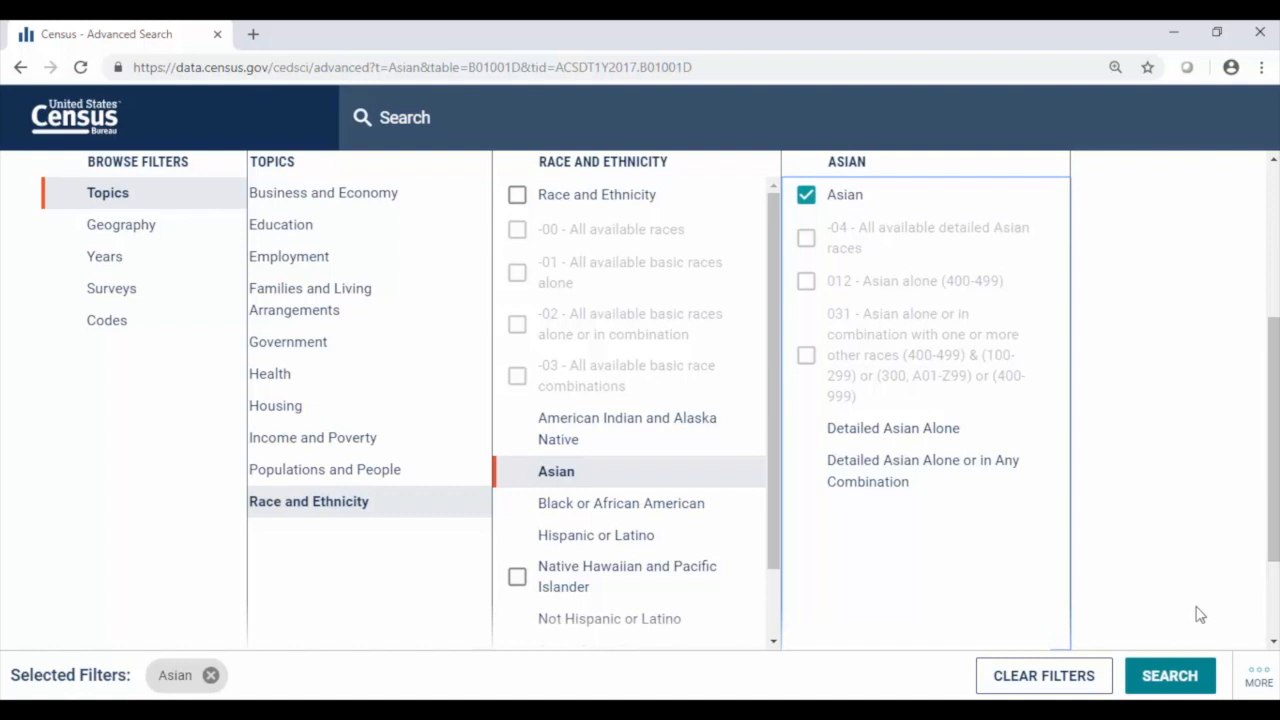
{"action": "mouse_move", "coordinate": [312, 615]}
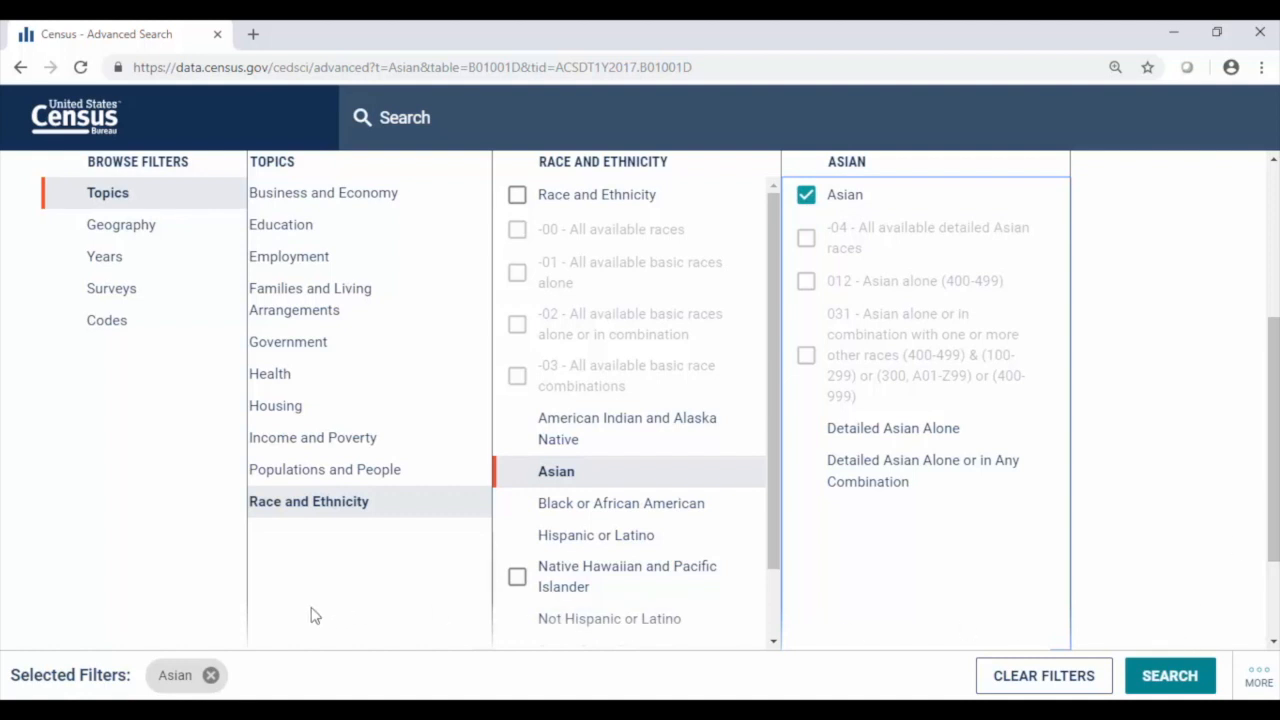
{"action": "mouse_move", "coordinate": [248, 682]}
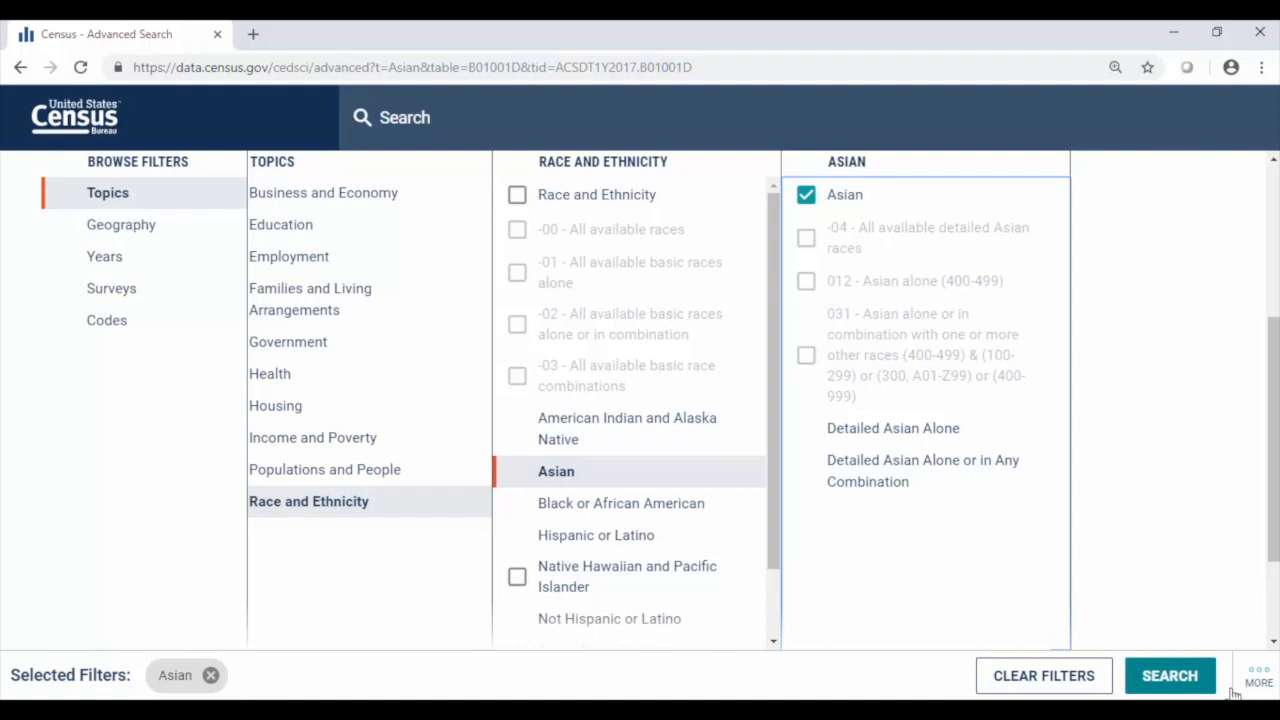
{"action": "mouse_move", "coordinate": [1190, 685]}
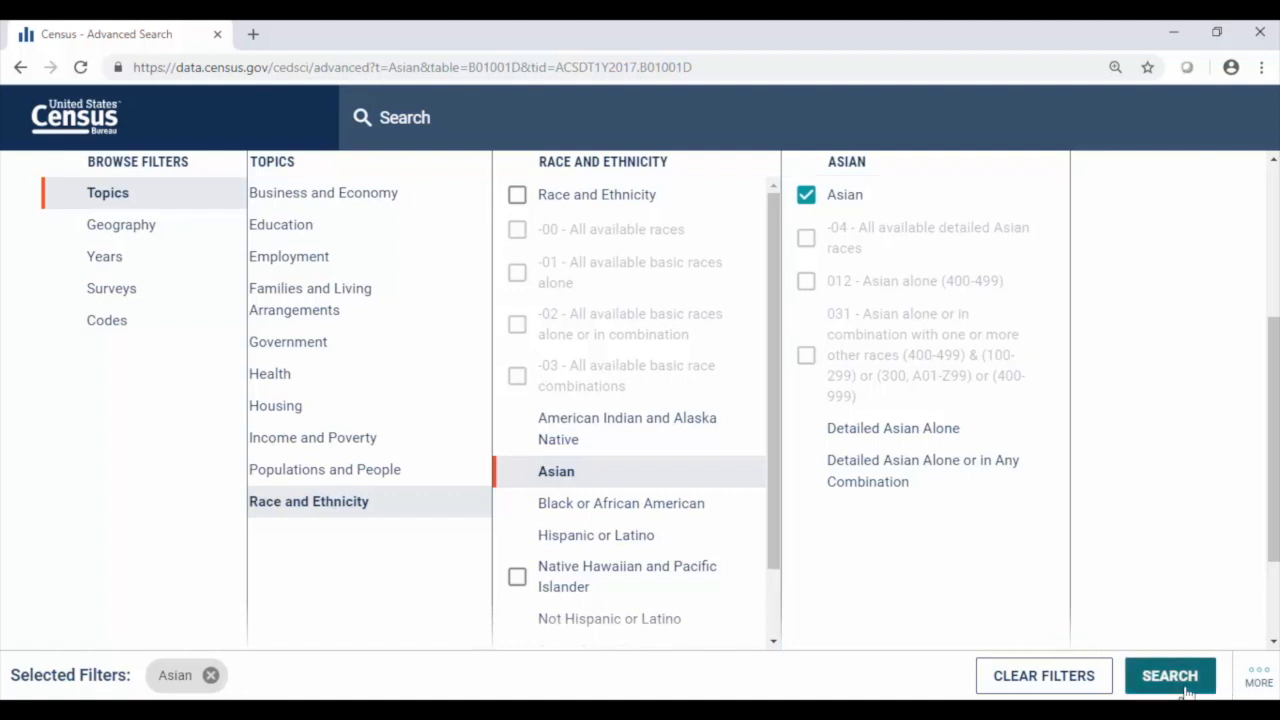
{"action": "left_click", "coordinate": [1169, 675]}
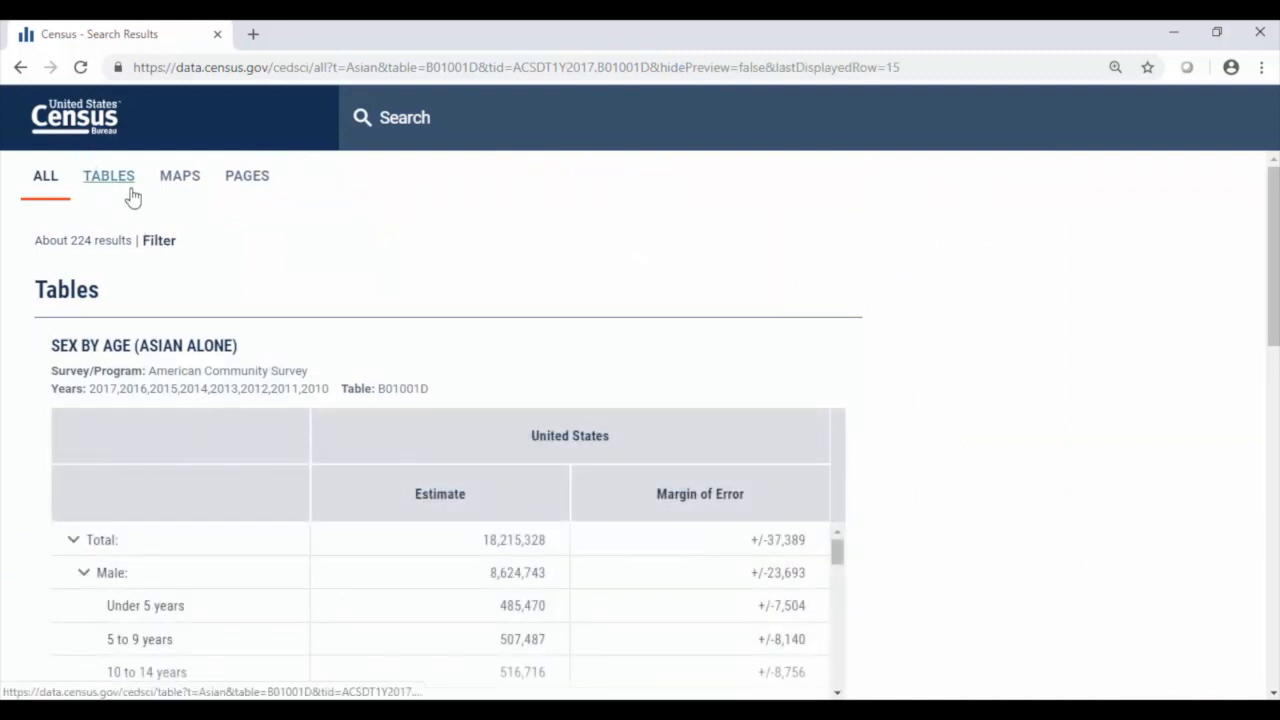
- Show only table results and preview the RACE table (B02001) with 2017 national estimates
{"action": "left_click", "coordinate": [108, 175]}
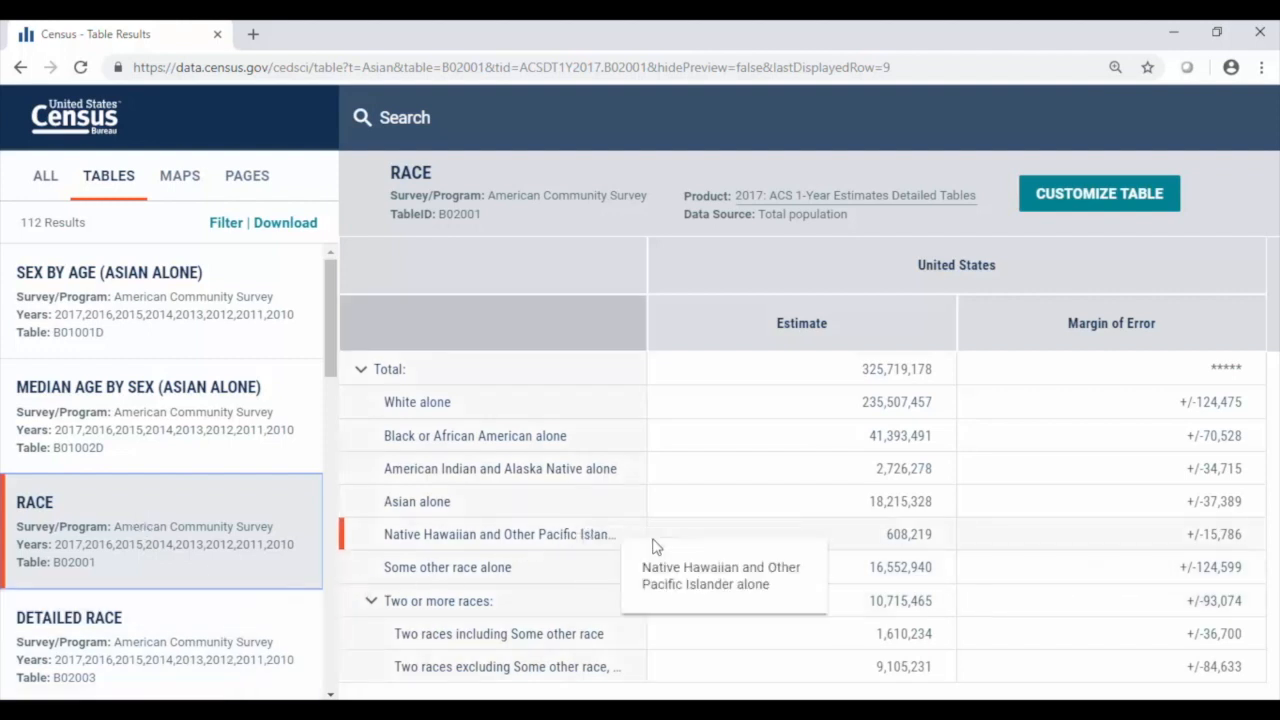
{"action": "mouse_move", "coordinate": [660, 545]}
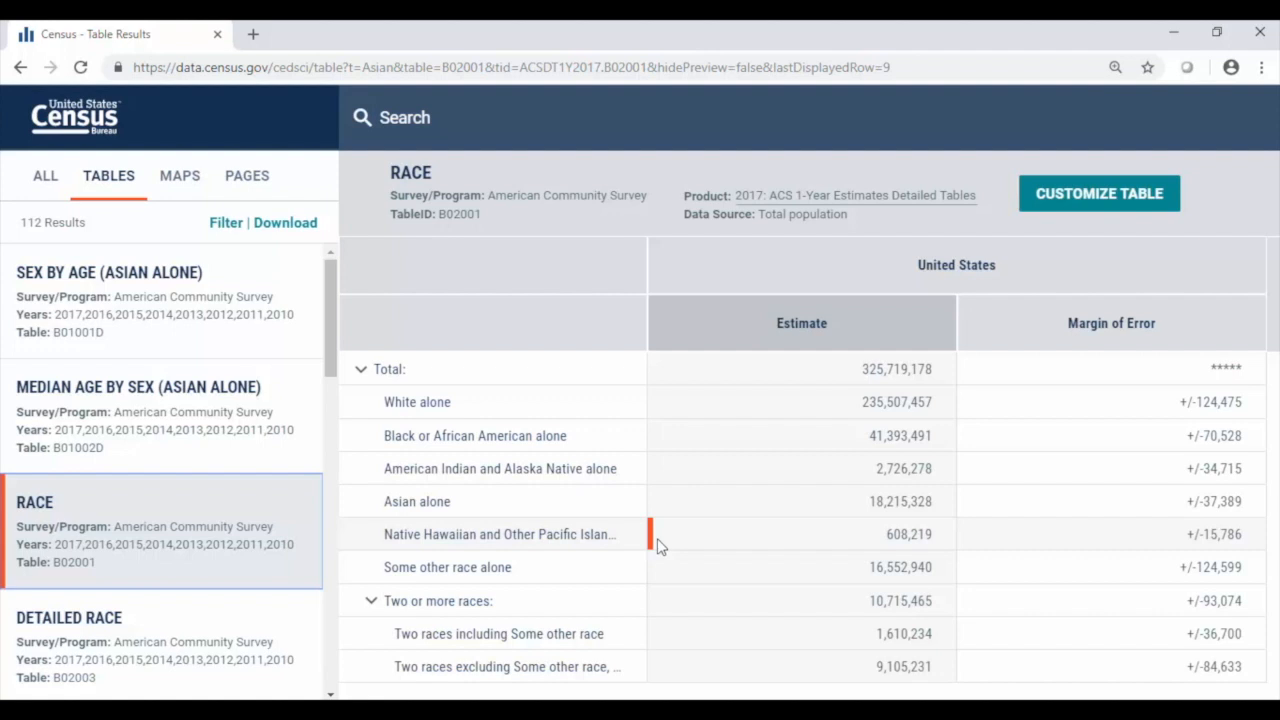
{"action": "mouse_move", "coordinate": [738, 548]}
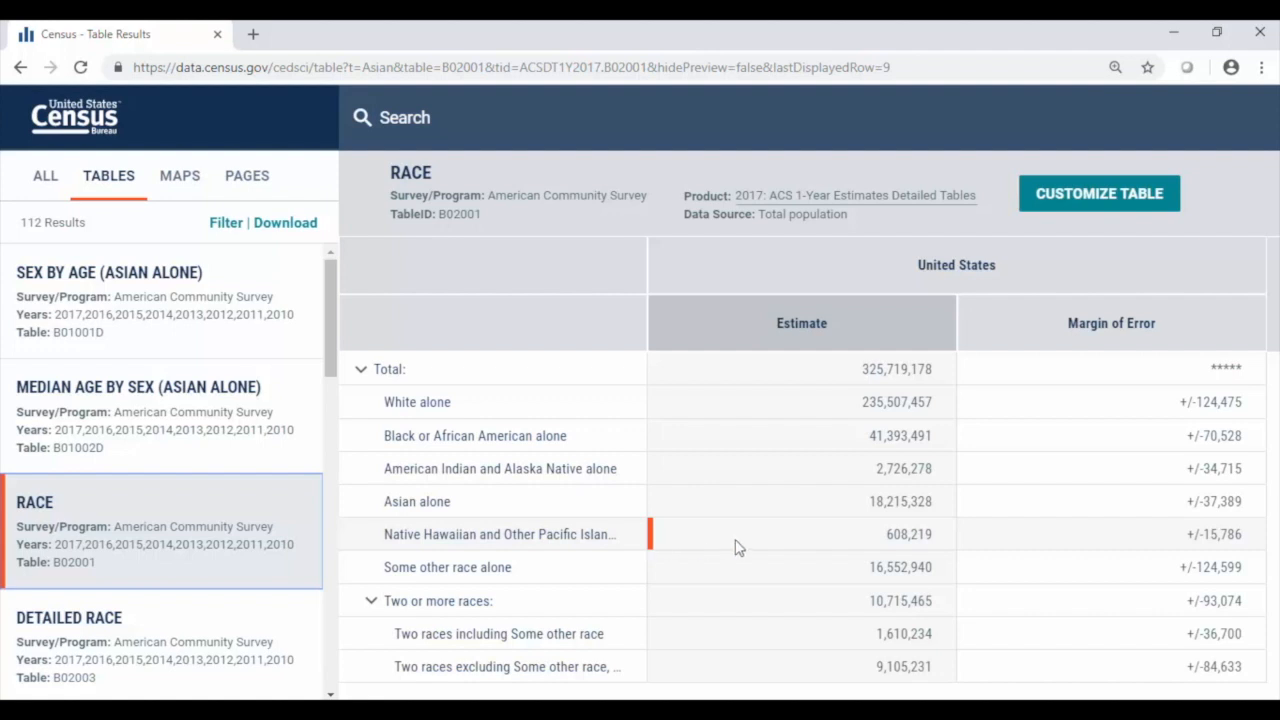
{"action": "mouse_move", "coordinate": [846, 507]}
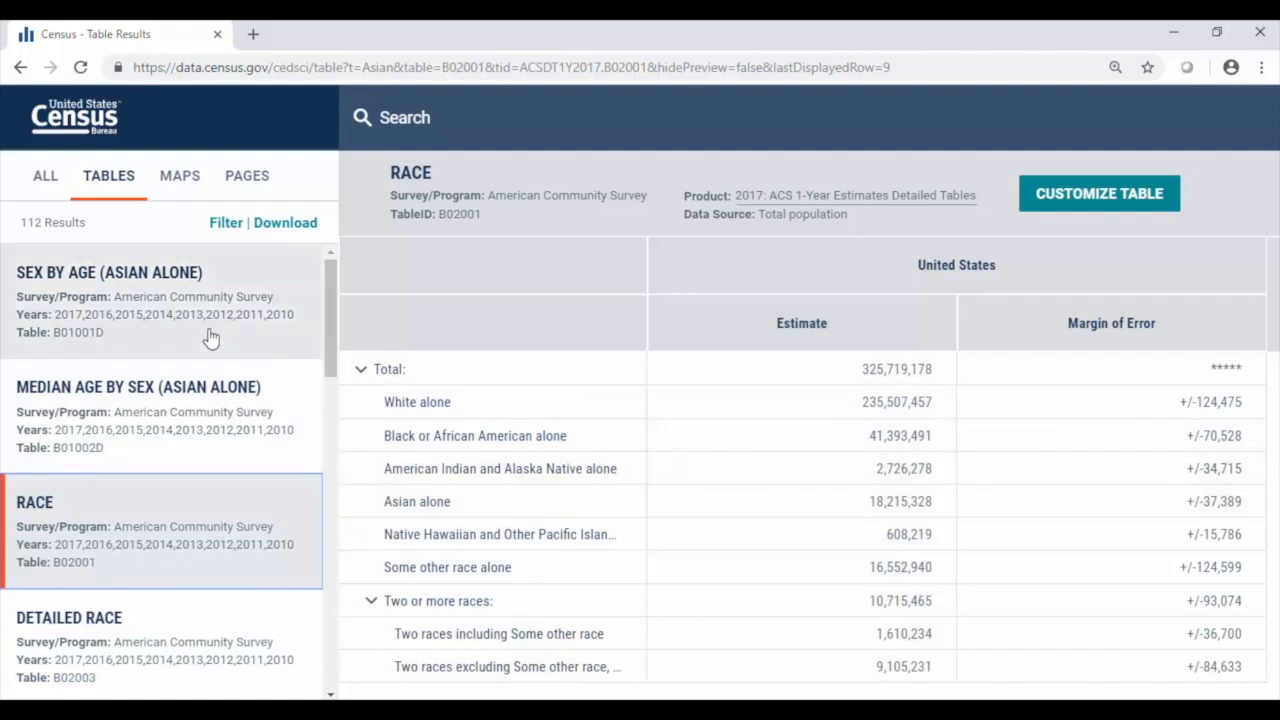
{"action": "scroll", "scroll_direction": "down", "scroll_amount": 3}
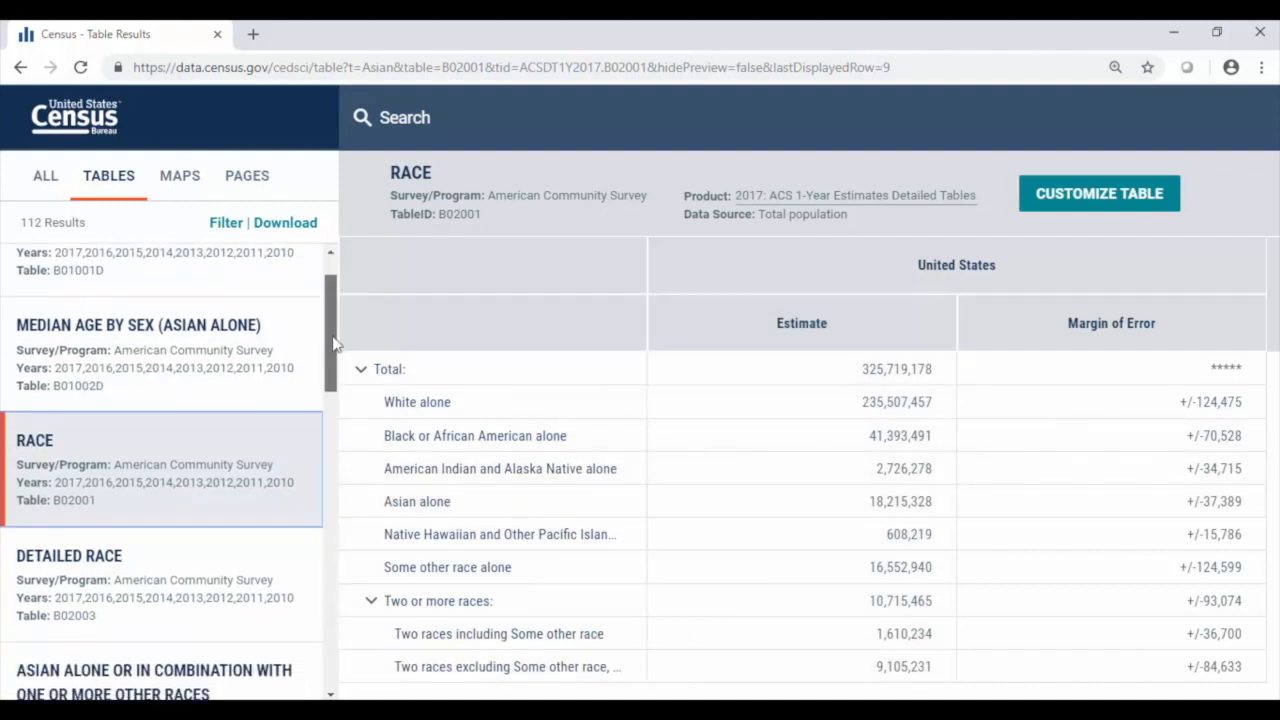
{"action": "scroll", "scroll_direction": "down", "scroll_amount": 3}
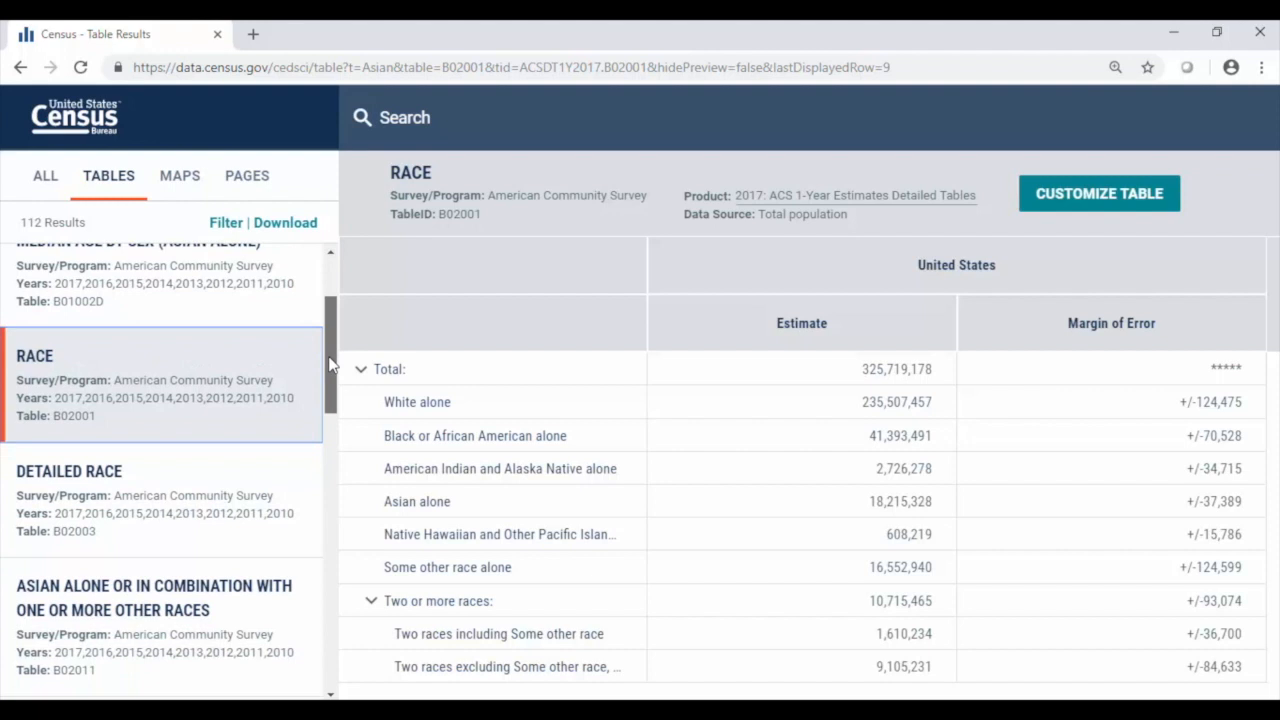
{"action": "scroll", "scroll_direction": "down", "scroll_amount": 3}
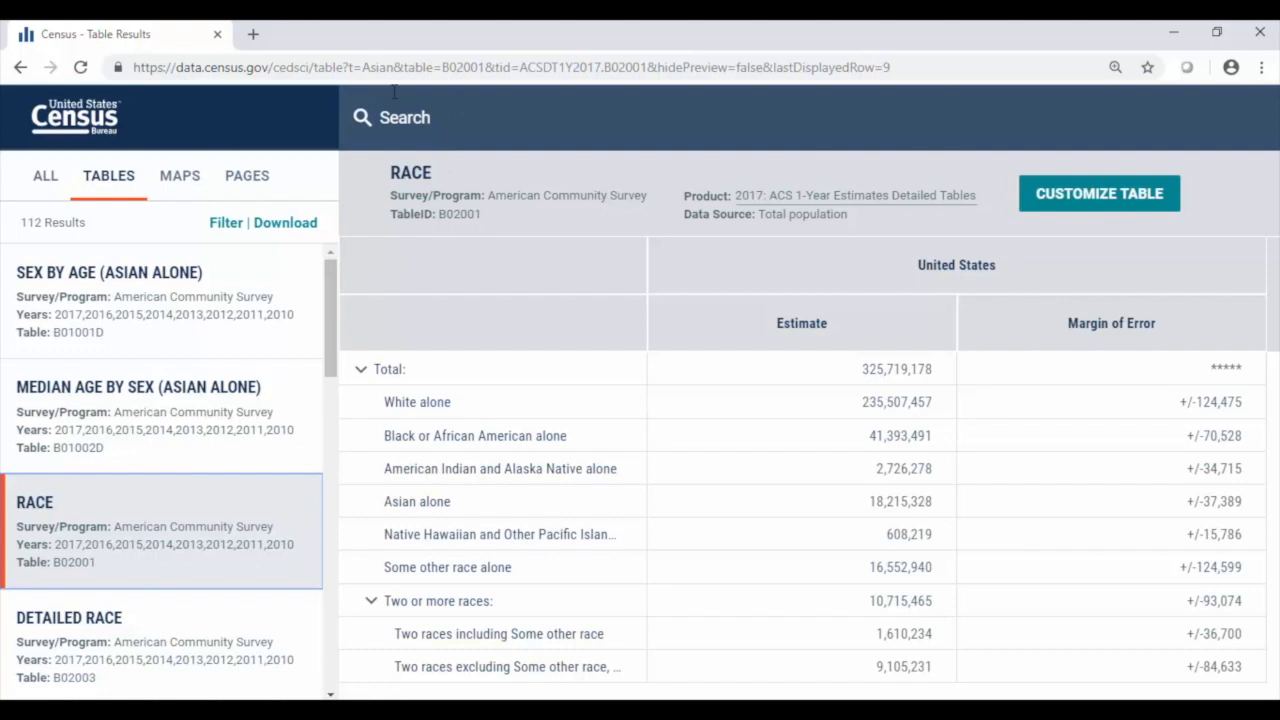
{"action": "mouse_move", "coordinate": [75, 127]}
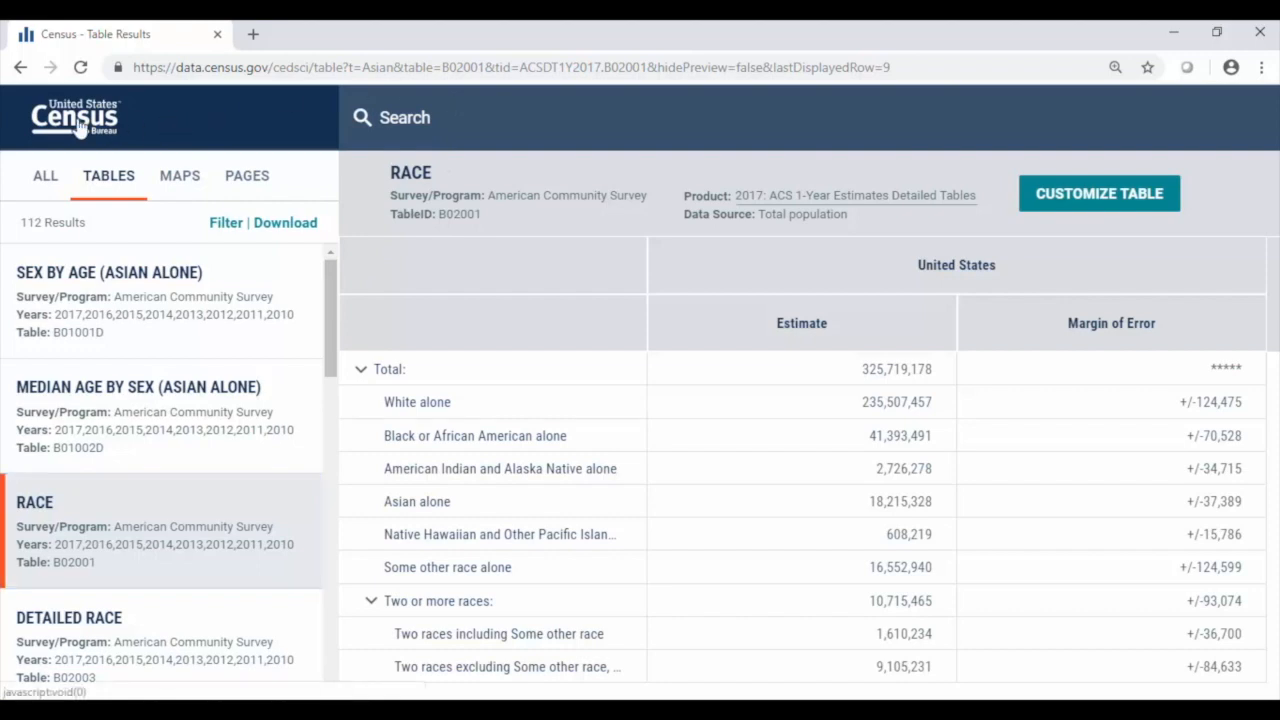
- Return home, reopen Advanced Search and expand Detailed Asian Alone to reveal Japanese alone
{"action": "left_click", "coordinate": [75, 117]}
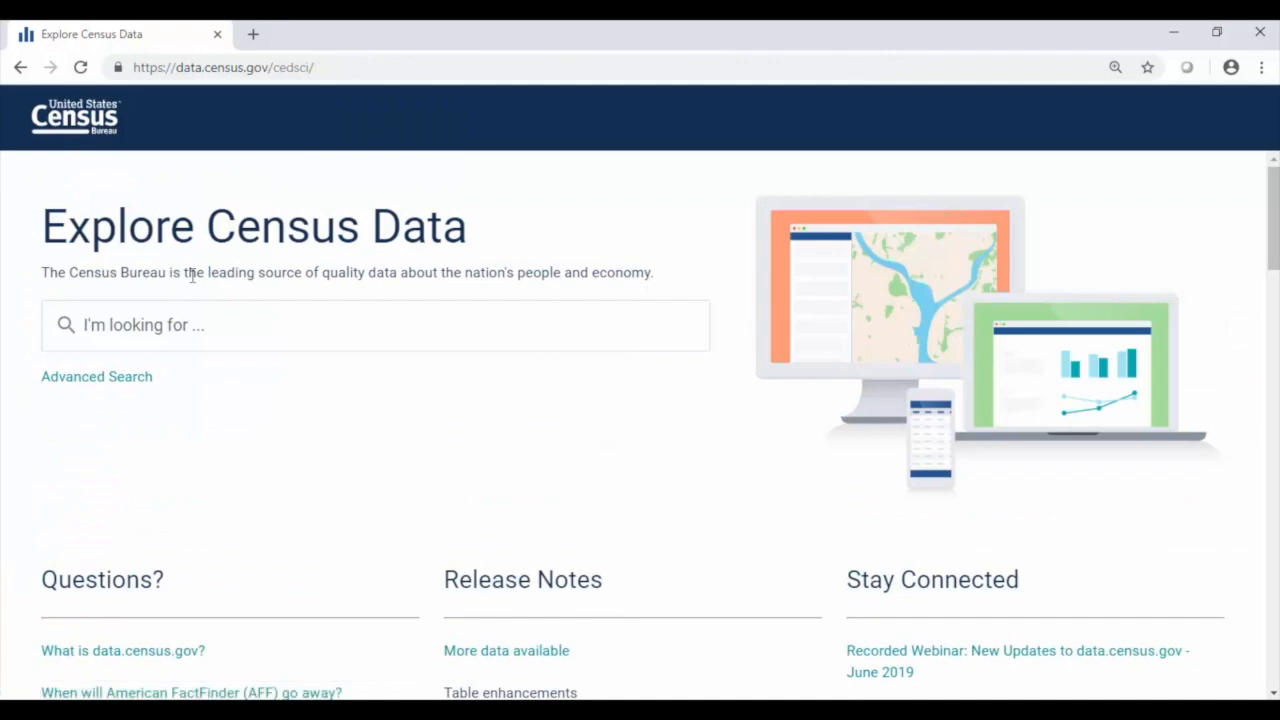
{"action": "mouse_move", "coordinate": [86, 393]}
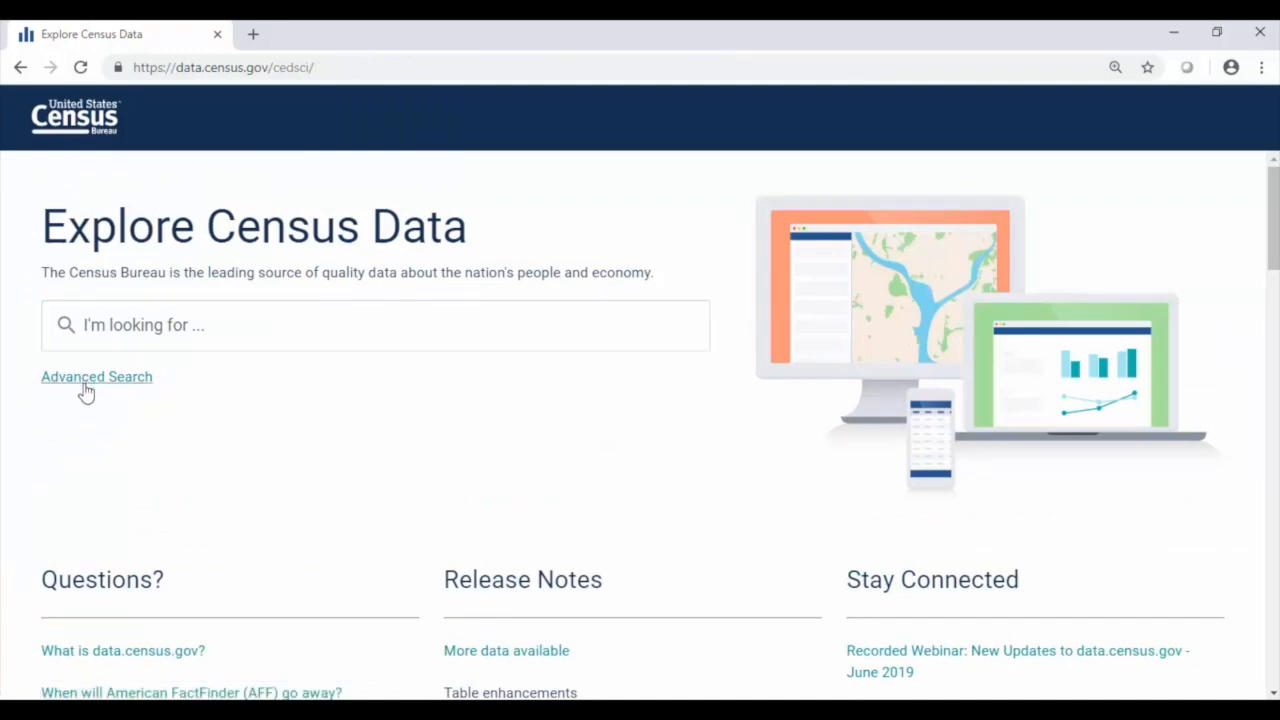
{"action": "left_click", "coordinate": [96, 377]}
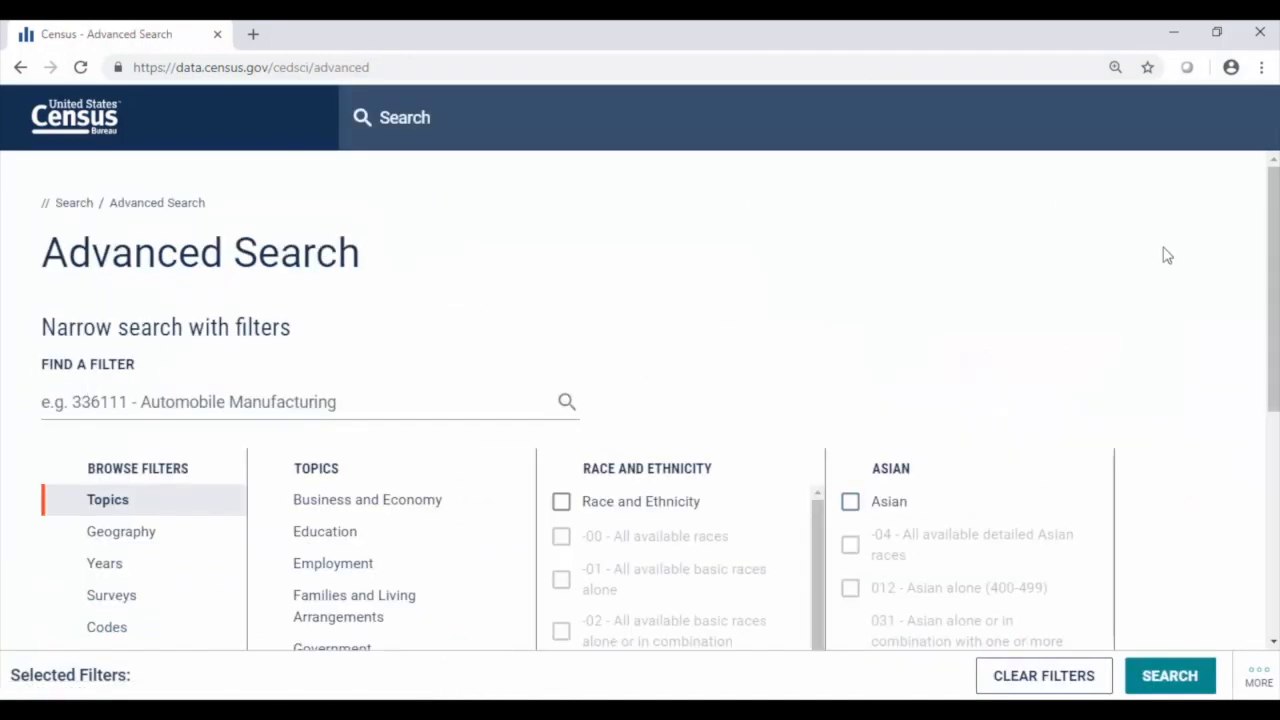
{"action": "scroll", "scroll_direction": "down", "scroll_amount": 3}
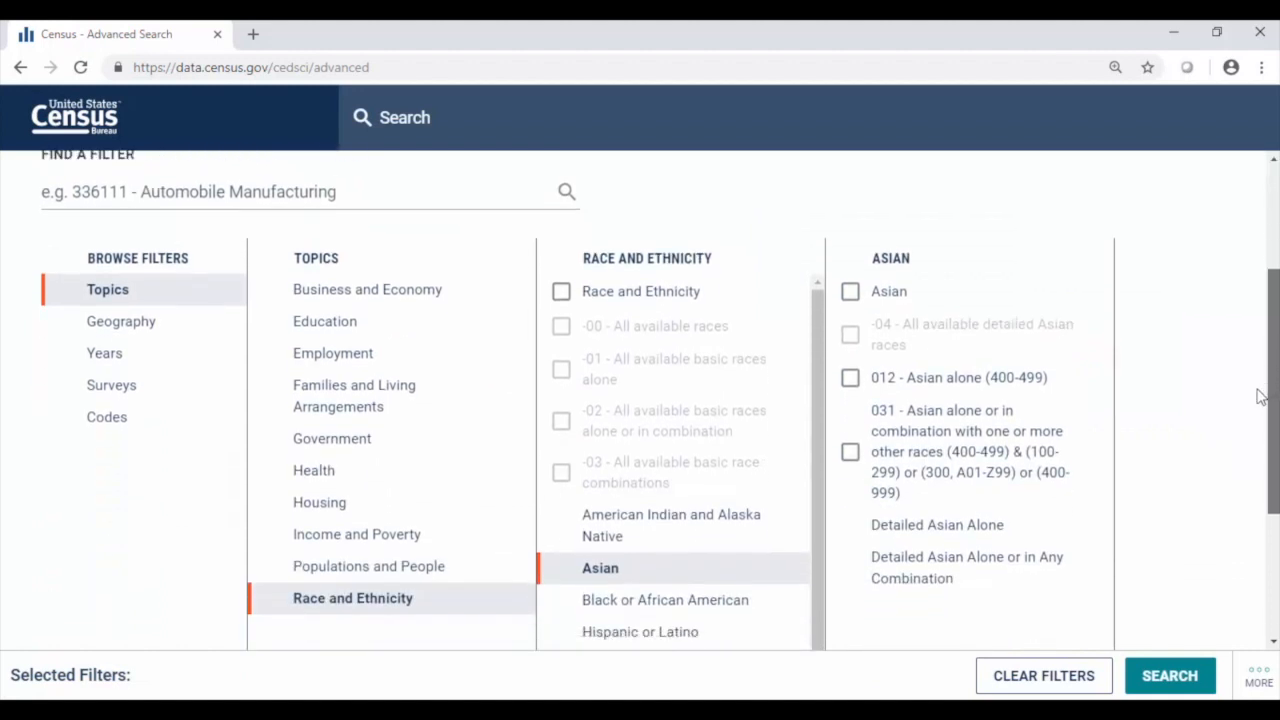
{"action": "scroll", "scroll_direction": "down", "scroll_amount": 3}
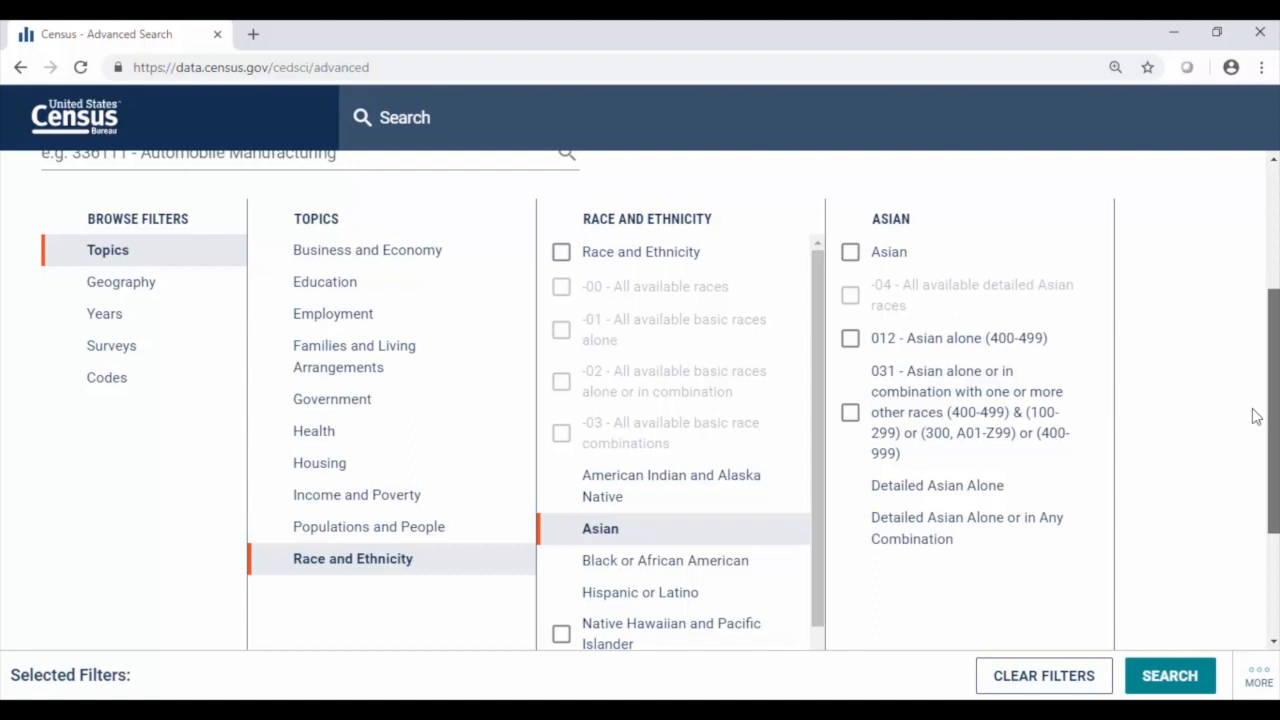
{"action": "mouse_move", "coordinate": [898, 298]}
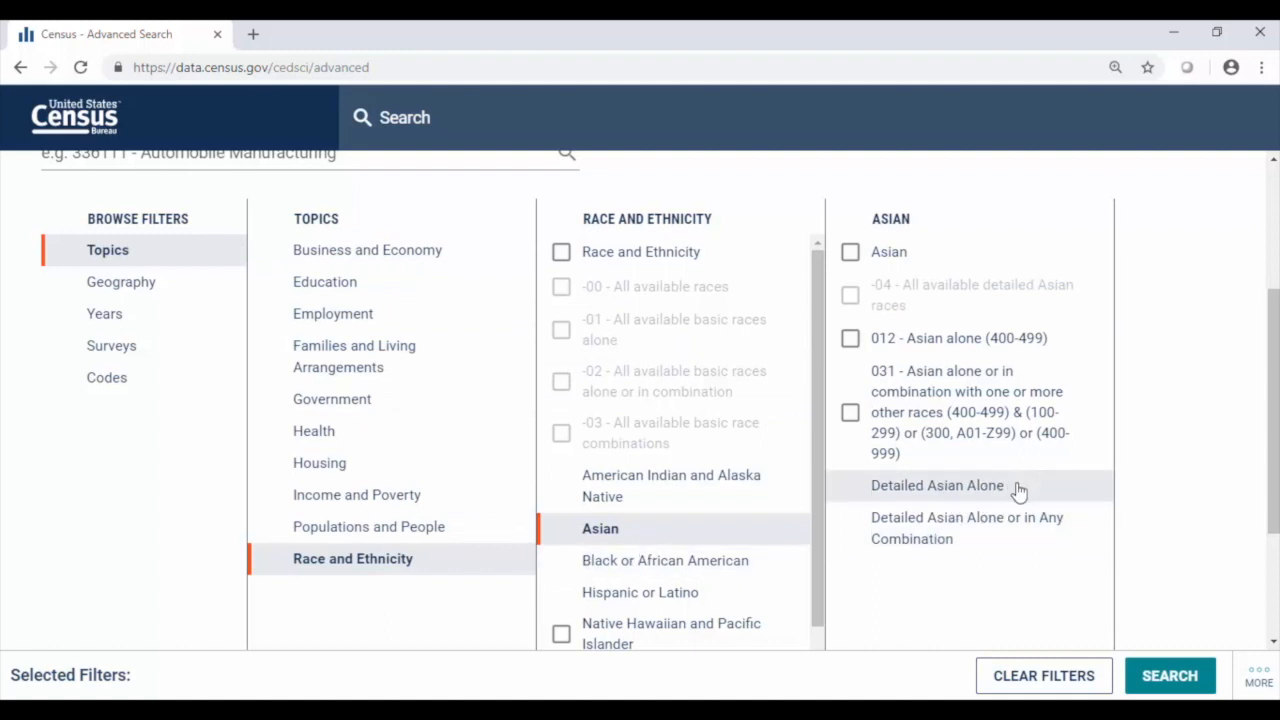
{"action": "left_click", "coordinate": [937, 485]}
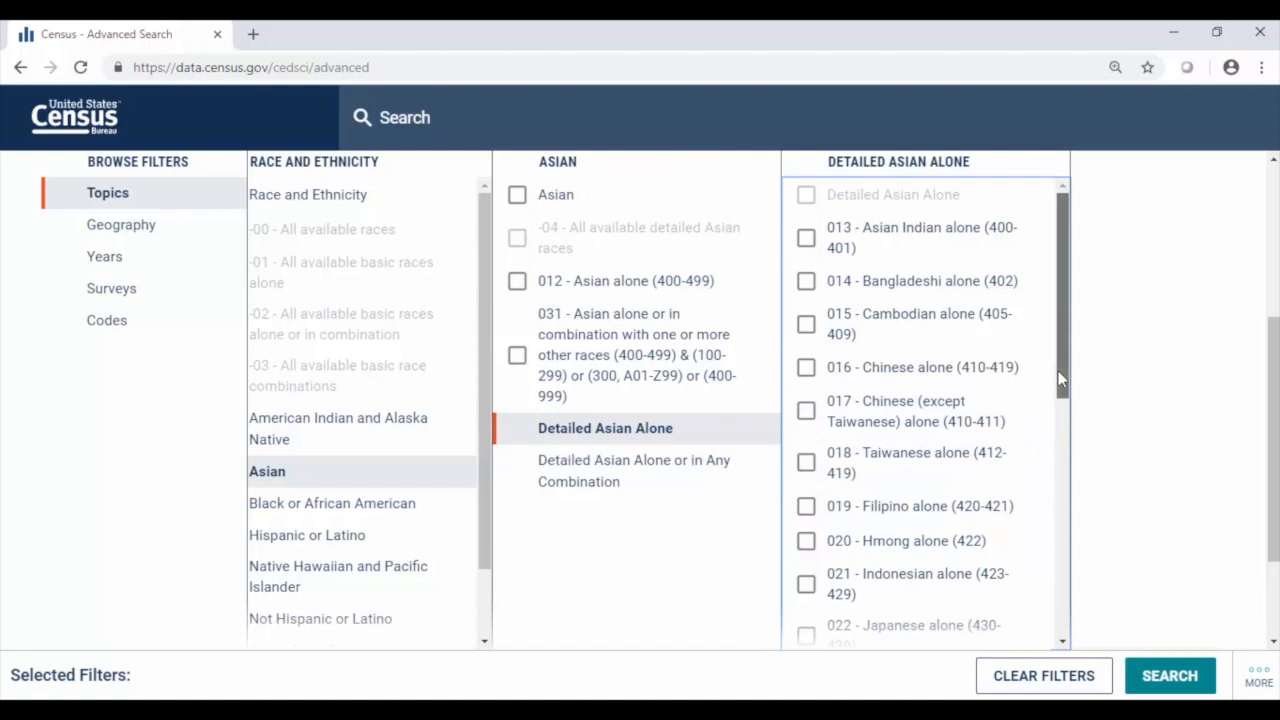
{"action": "scroll", "scroll_direction": "down", "scroll_amount": 3}
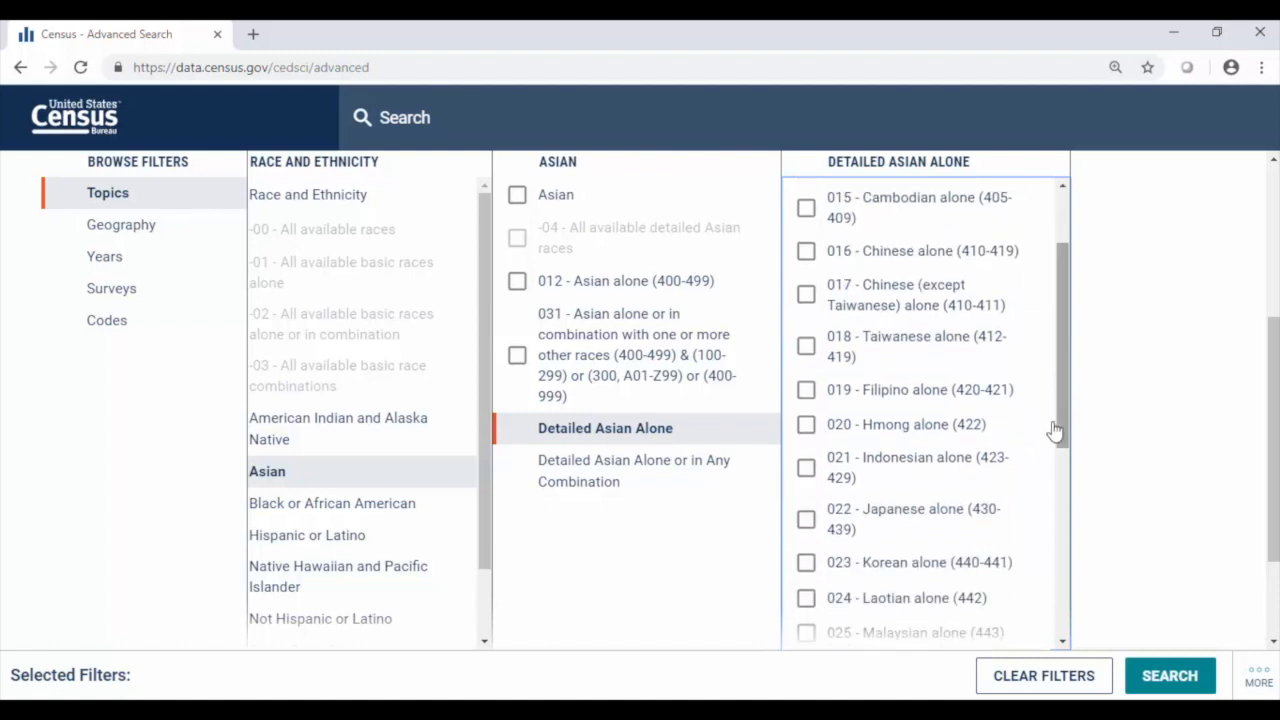
{"action": "mouse_move", "coordinate": [822, 528]}
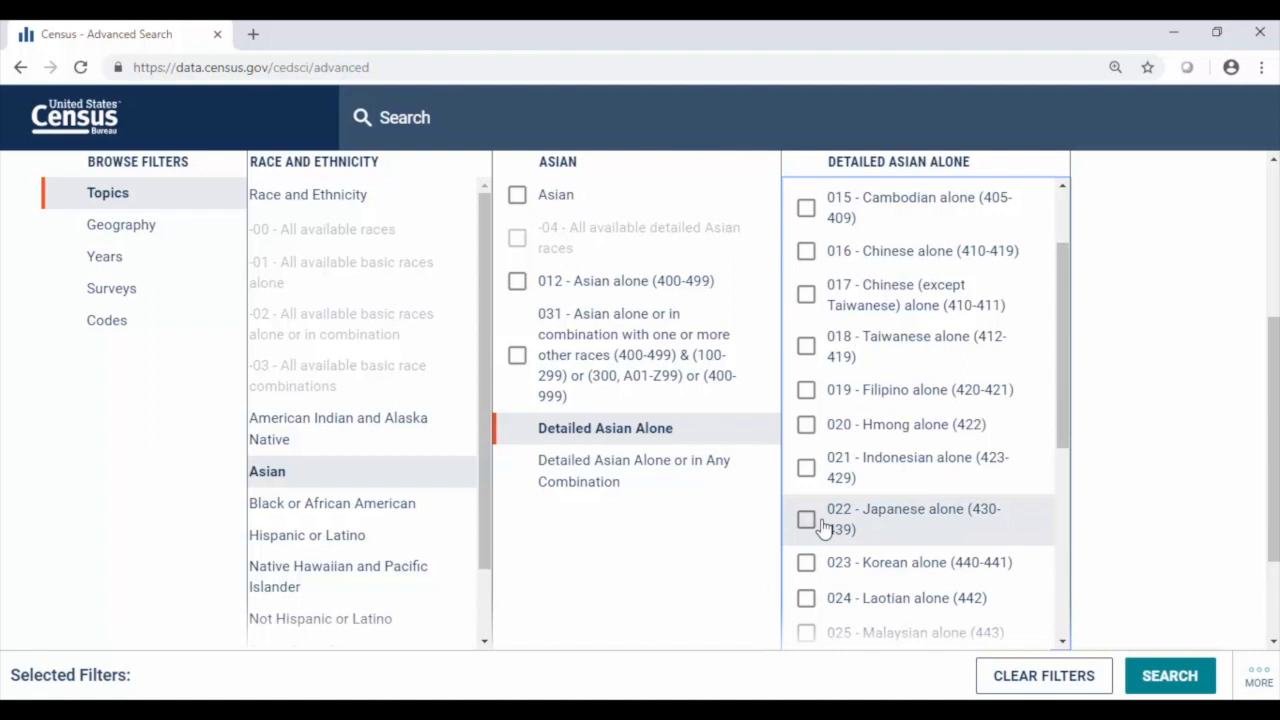
- Apply the 022 - Japanese alone (430-439) filter and run the search, returning about 13,032 results
{"action": "left_click", "coordinate": [806, 519]}
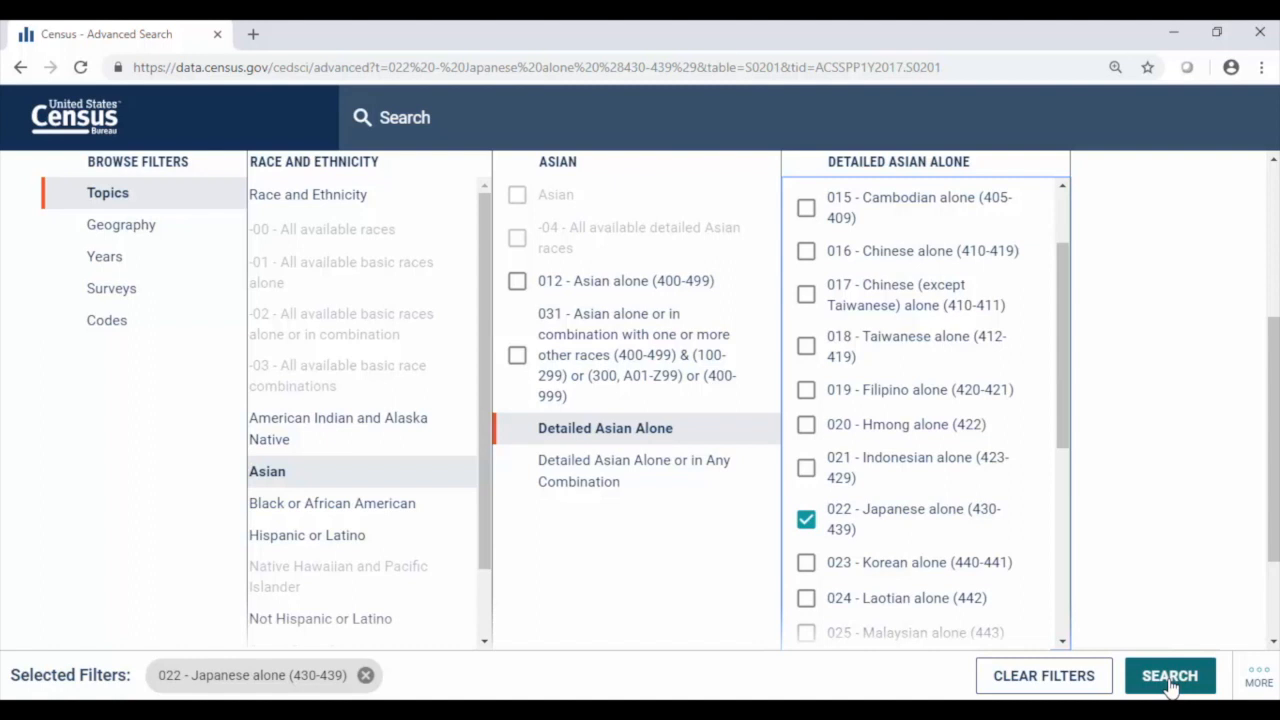
{"action": "left_click", "coordinate": [1170, 675]}
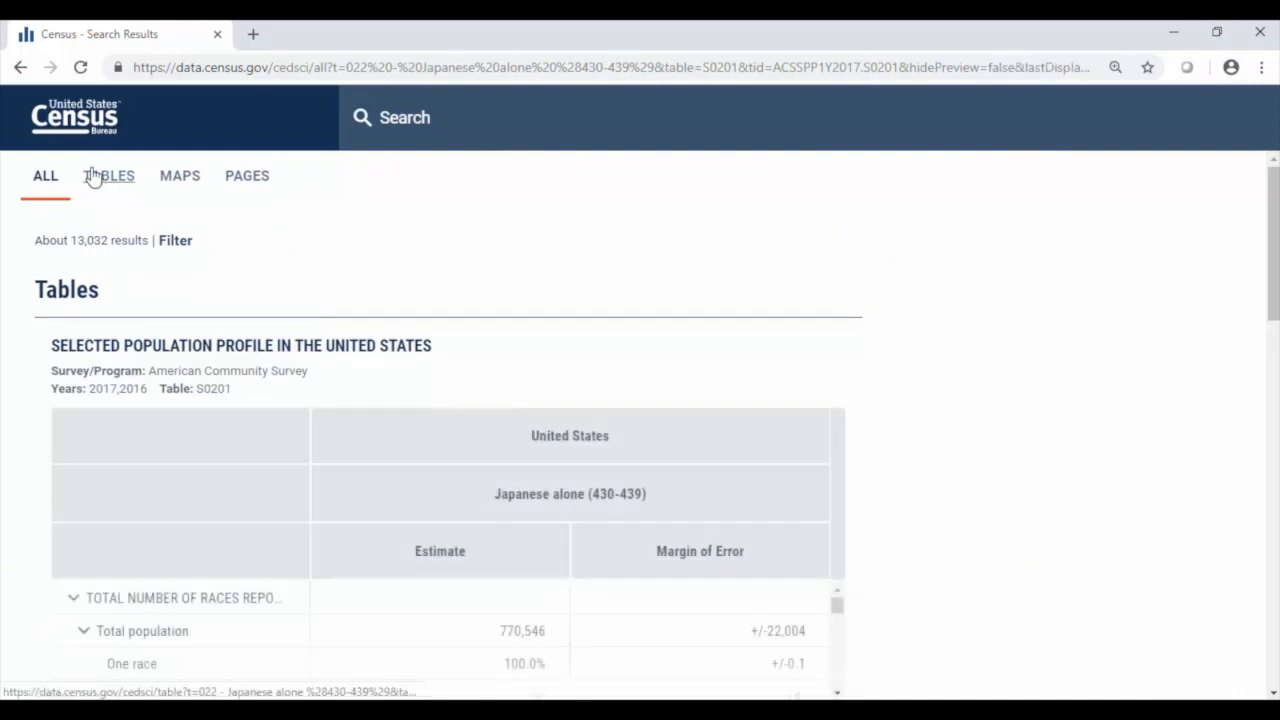
- Show table results to open S0201 for Japanese alone and review its education estimates
{"action": "left_click", "coordinate": [107, 175]}
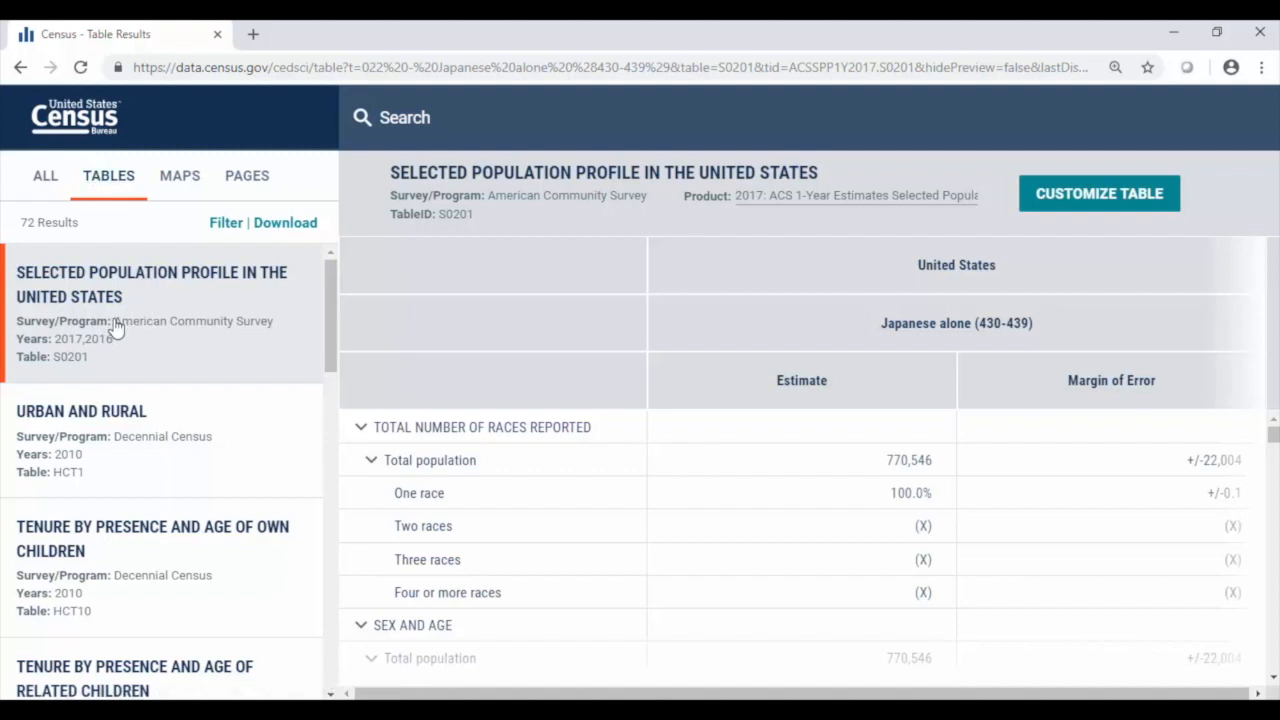
{"action": "mouse_move", "coordinate": [65, 368]}
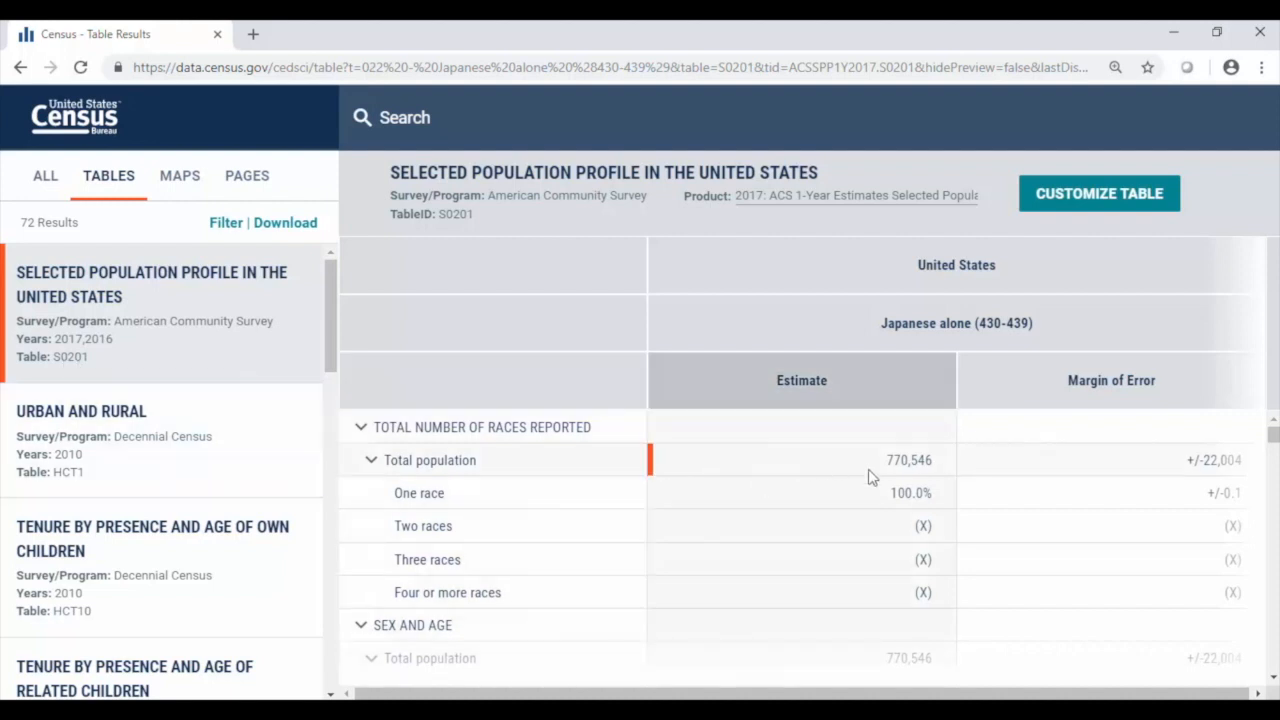
{"action": "scroll", "scroll_direction": "down", "scroll_amount": 3}
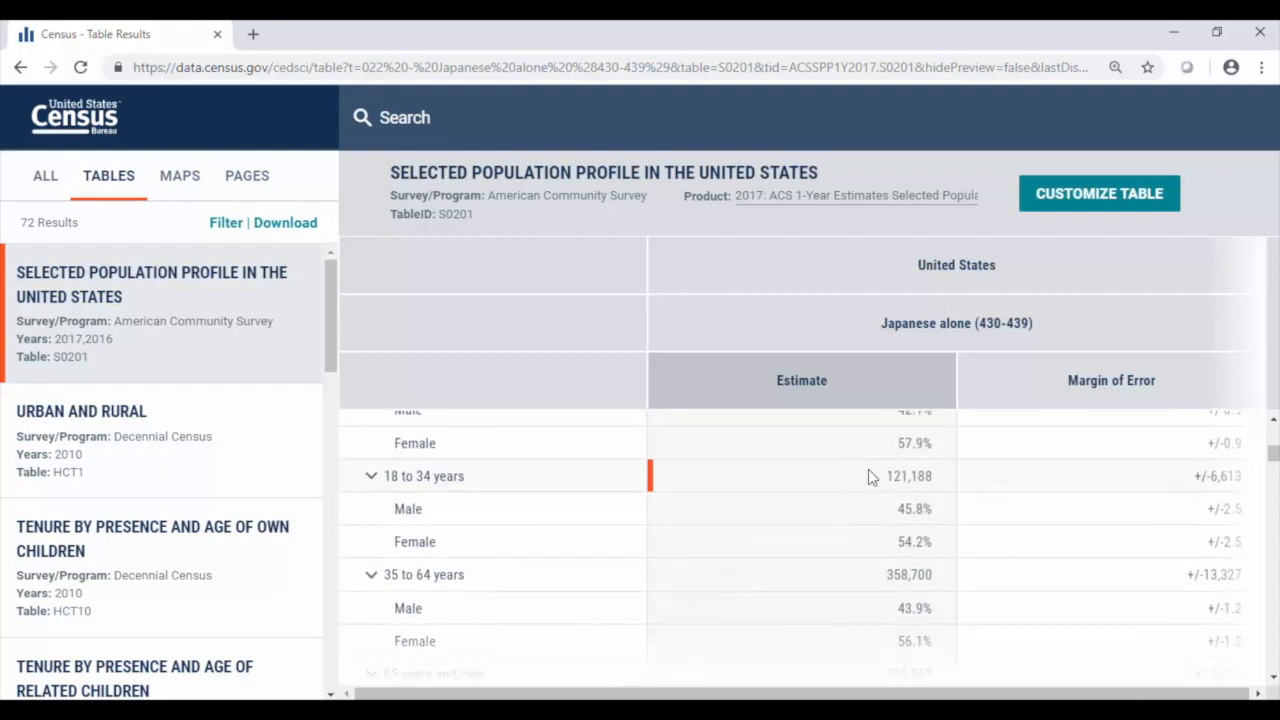
{"action": "scroll", "scroll_direction": "down", "scroll_amount": 3}
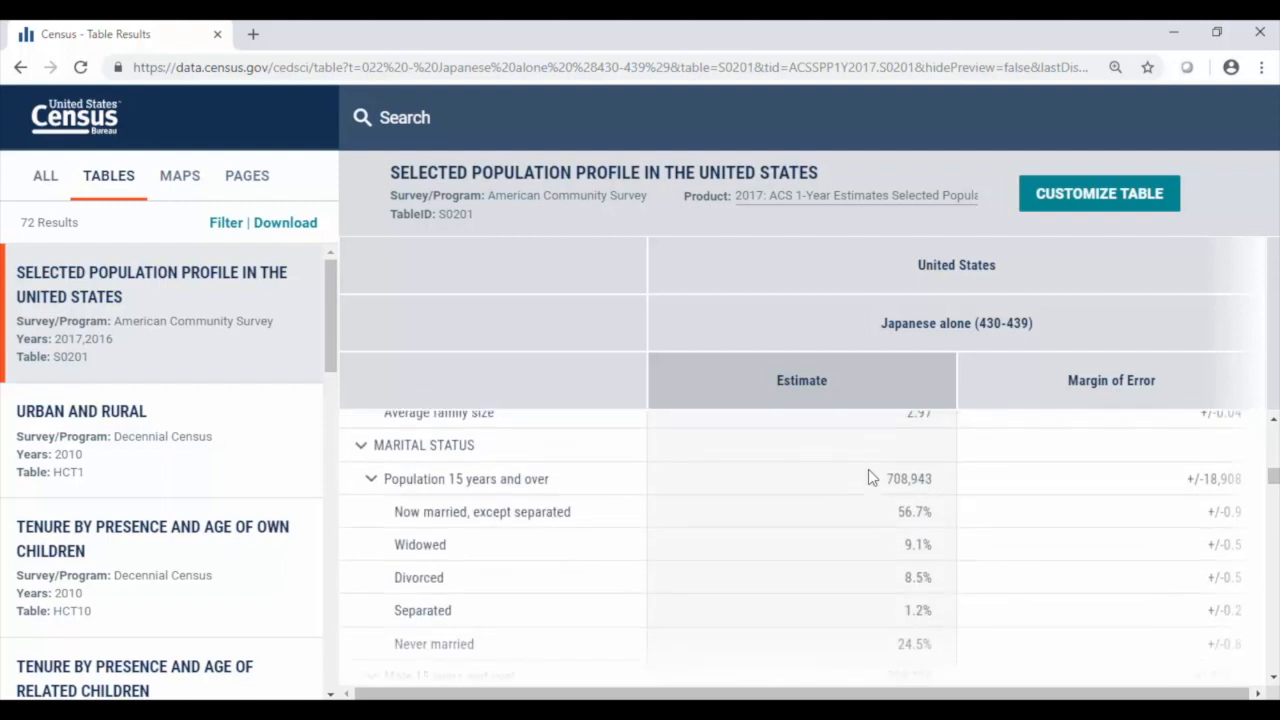
{"action": "scroll", "scroll_direction": "down", "scroll_amount": 3}
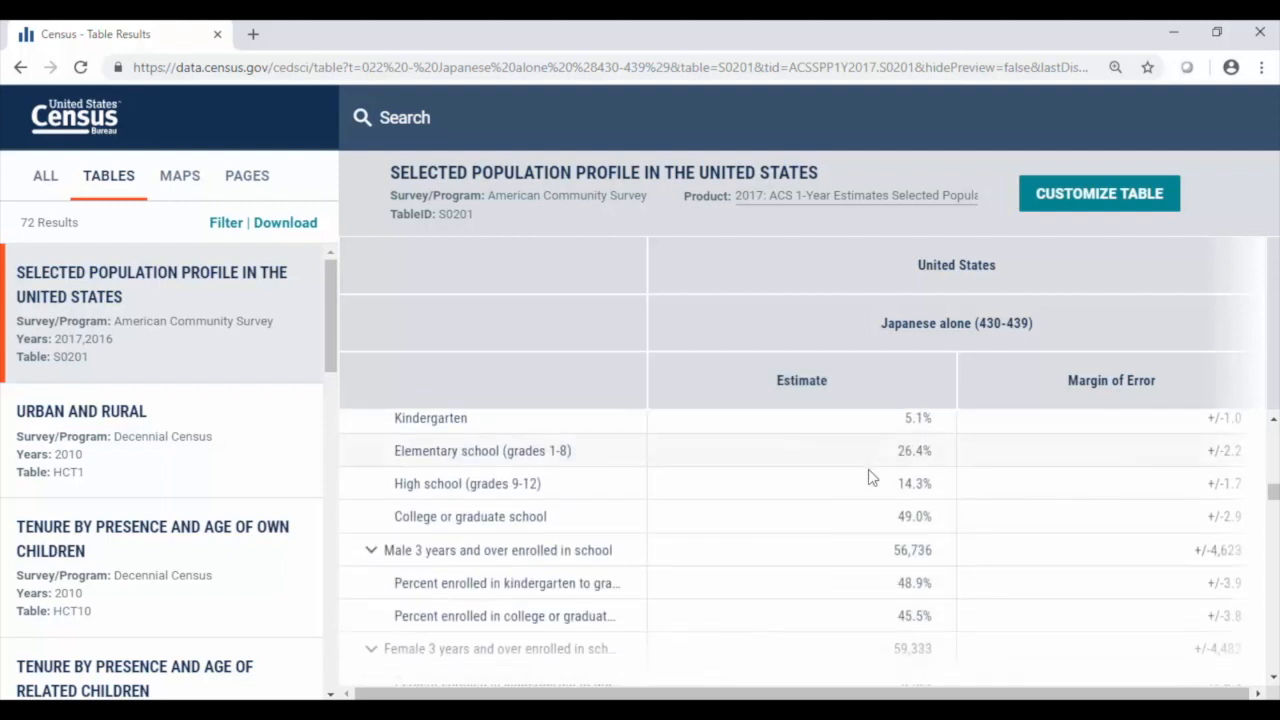
{"action": "scroll", "scroll_direction": "down", "scroll_amount": 3}
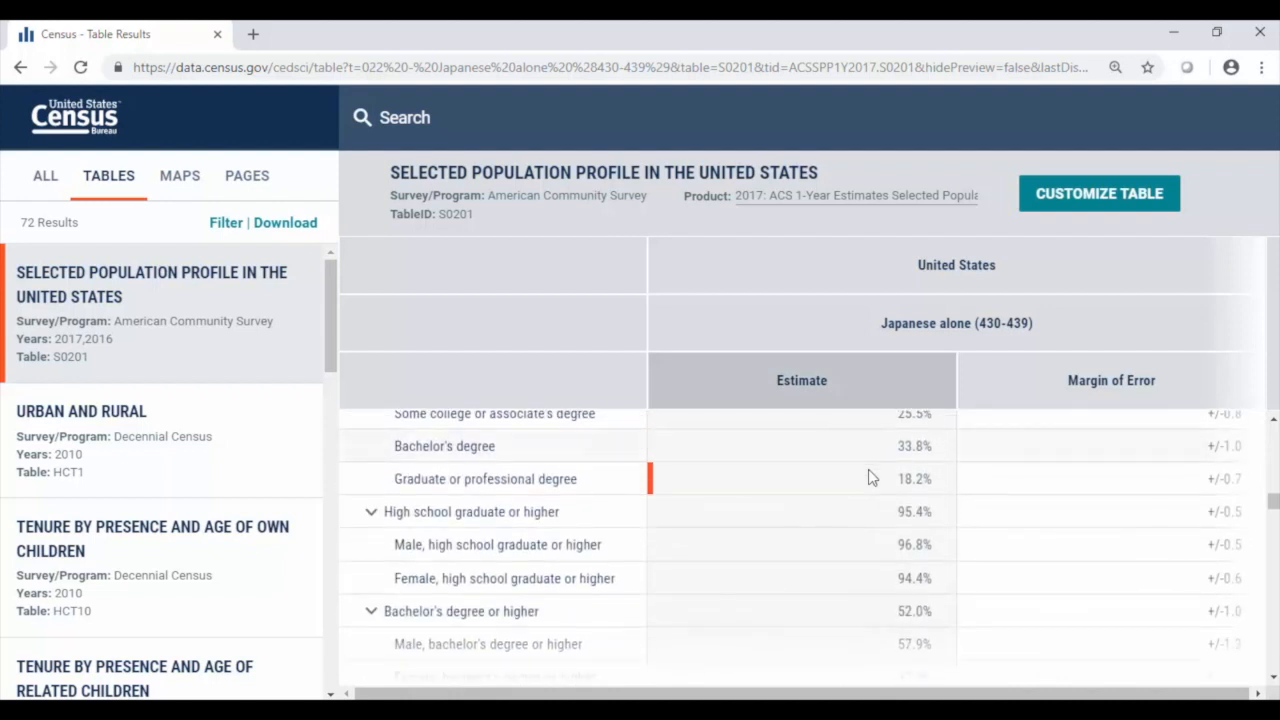
{"action": "scroll", "scroll_direction": "down", "scroll_amount": 3}
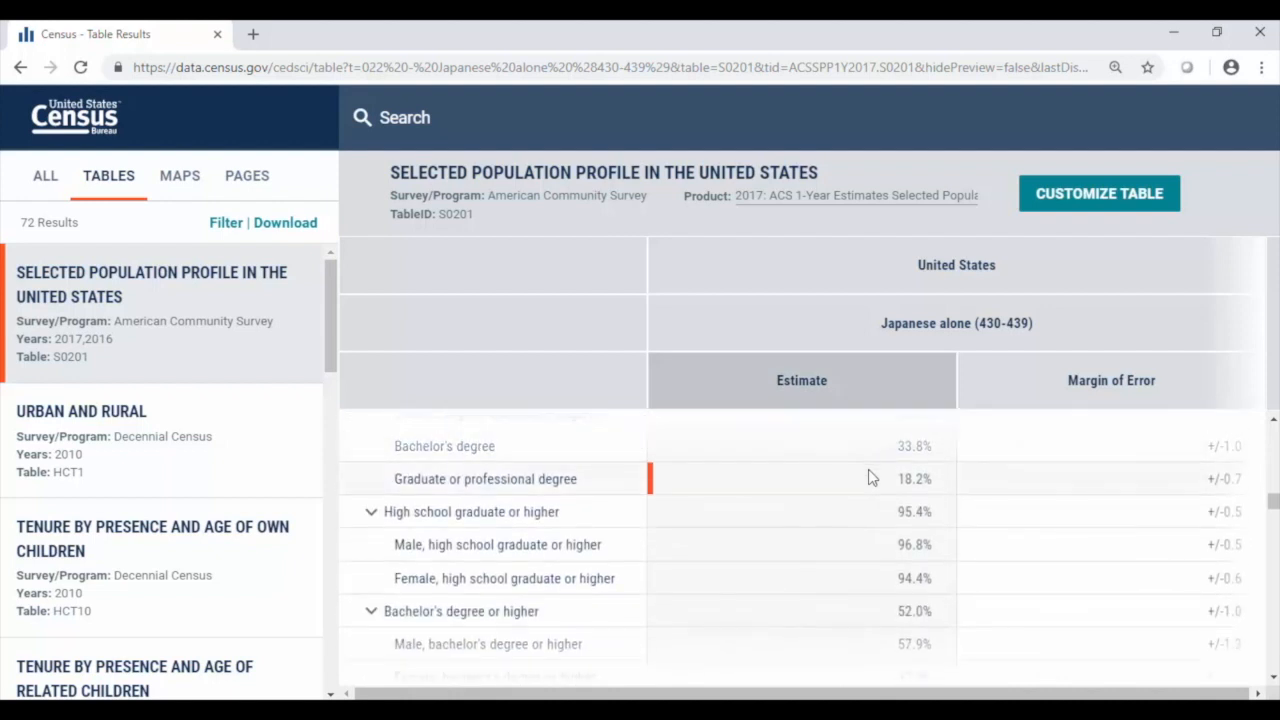